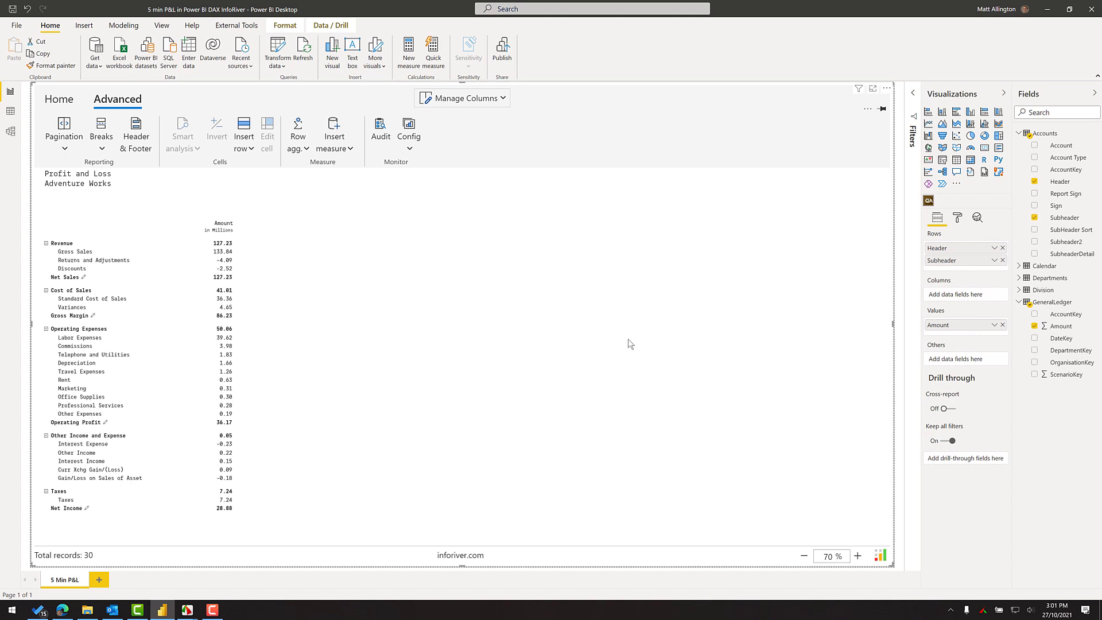
Review the GeneralLedger table relationships in Model view and return to the report page.
left_click(10, 131)
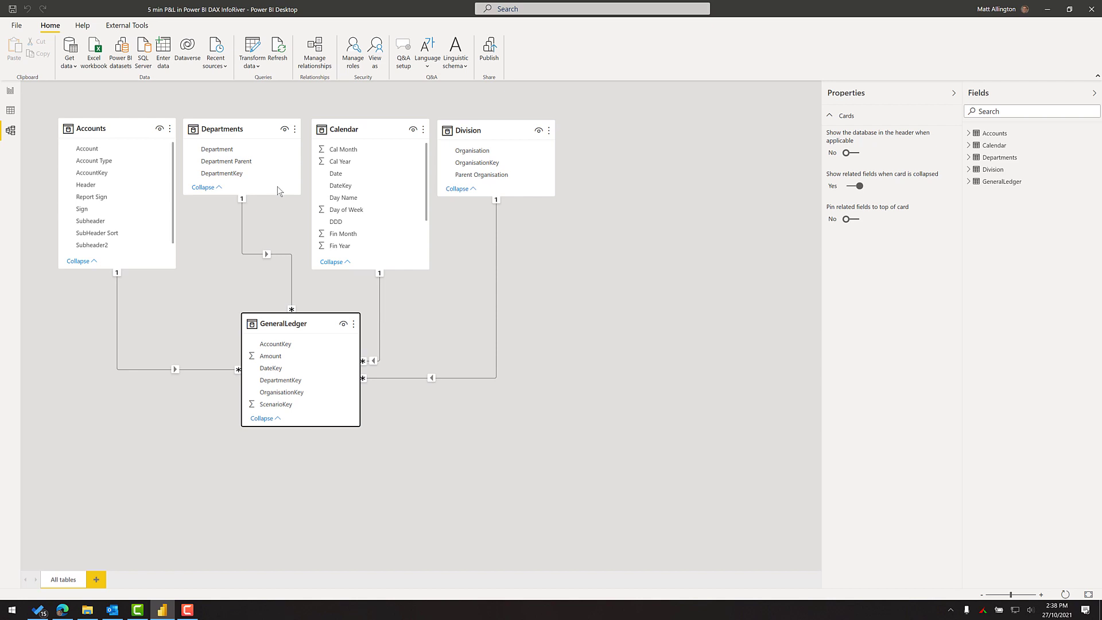
left_click(10, 91)
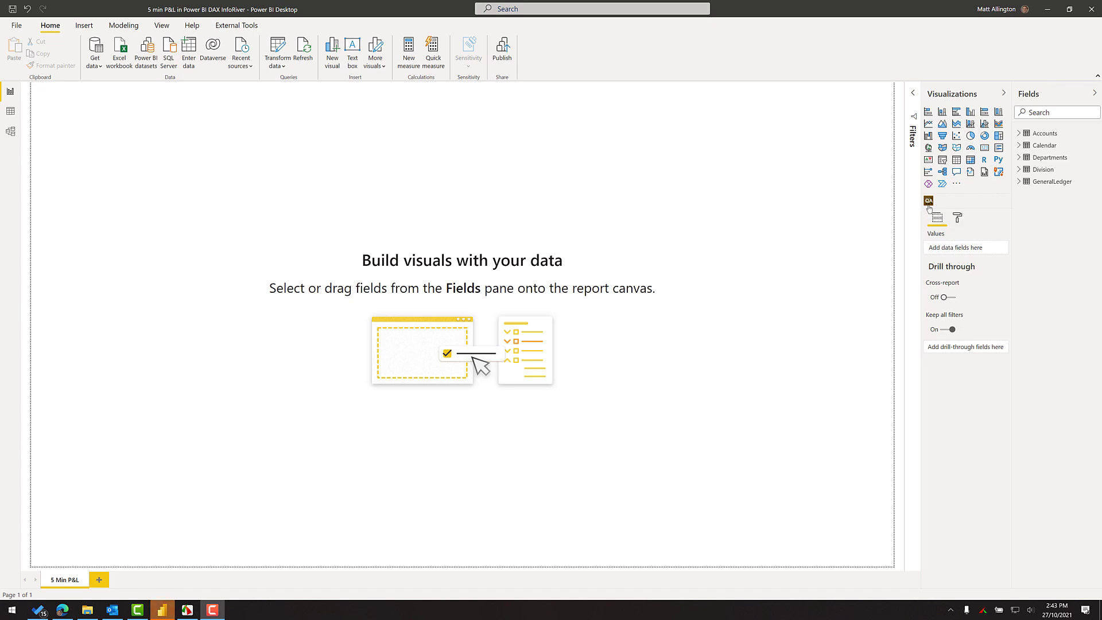
Add an Inforiver visual and apply the Financial template through Settings and Appearance to Data Mapping.
left_click(971, 160)
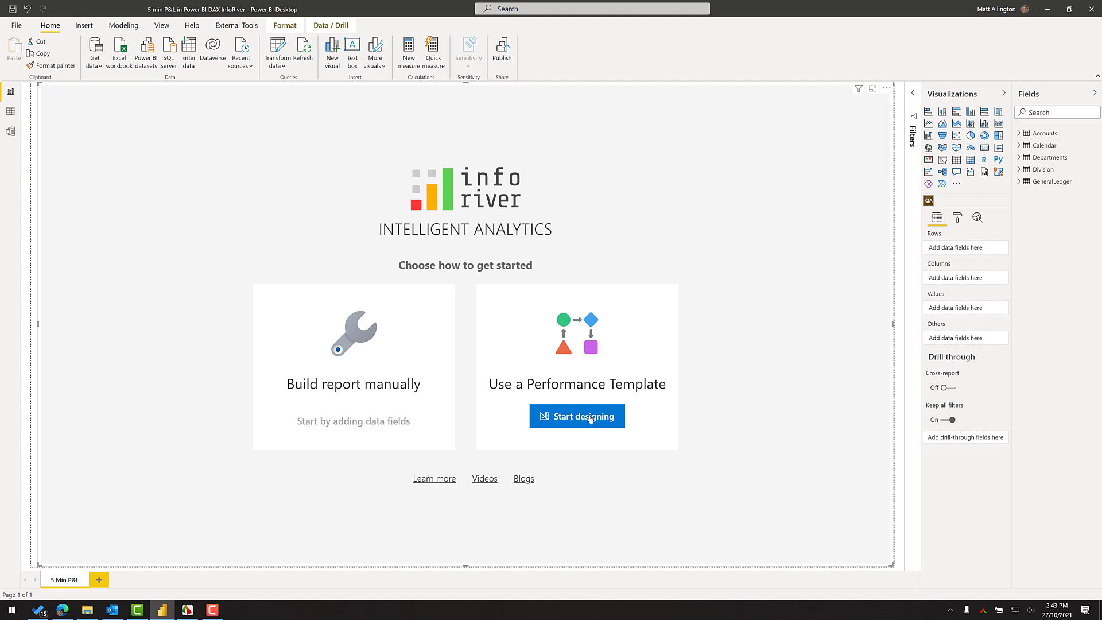
left_click(577, 416)
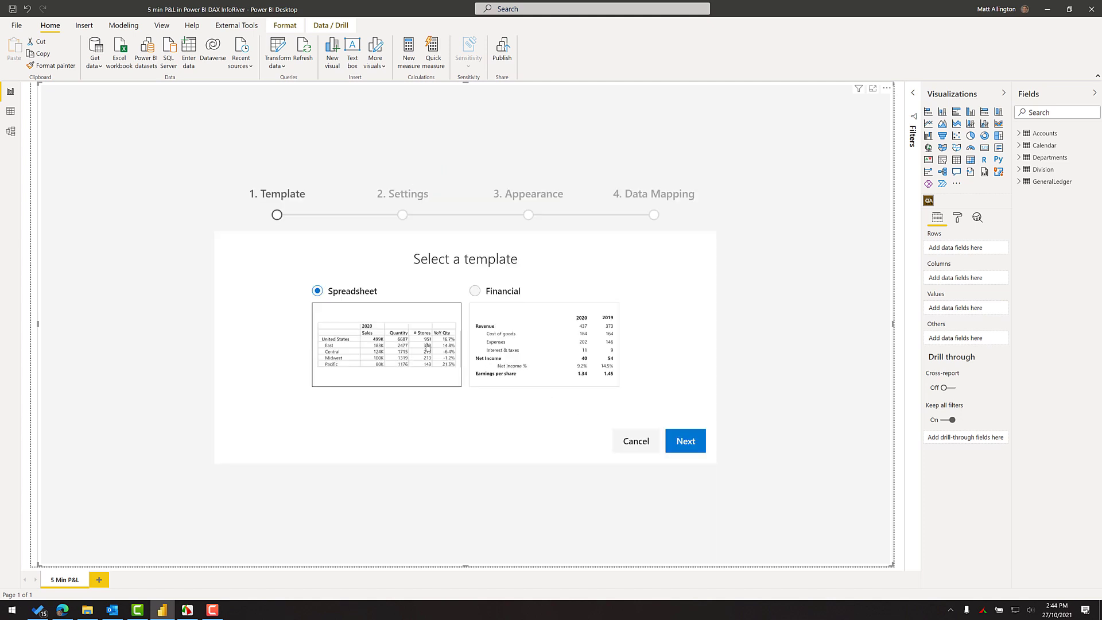
left_click(476, 291)
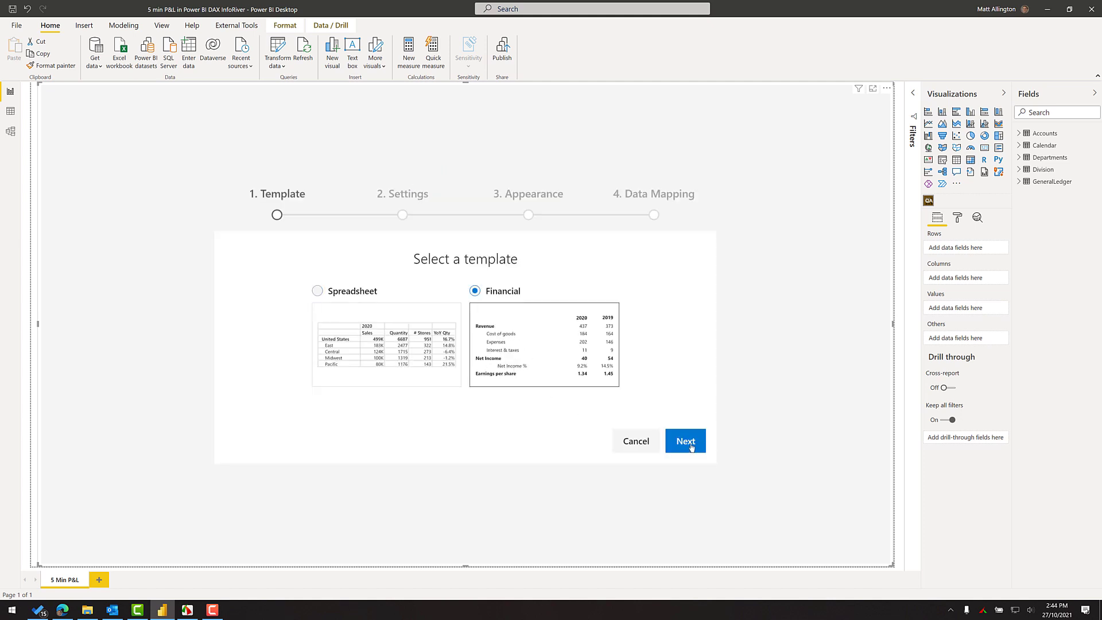
left_click(685, 441)
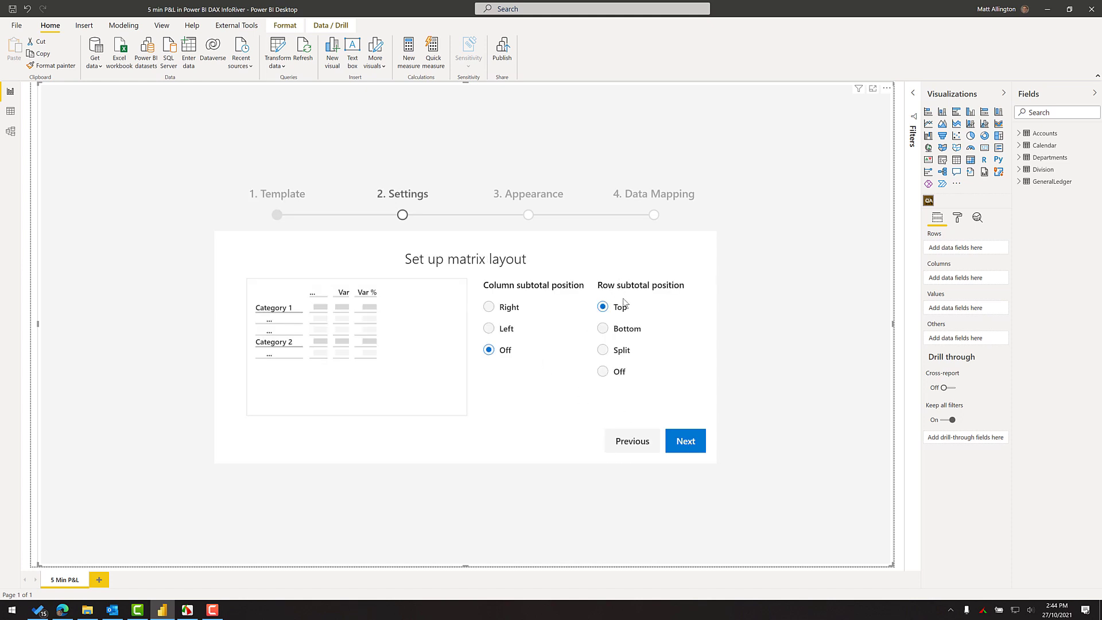
mouse_move(529, 328)
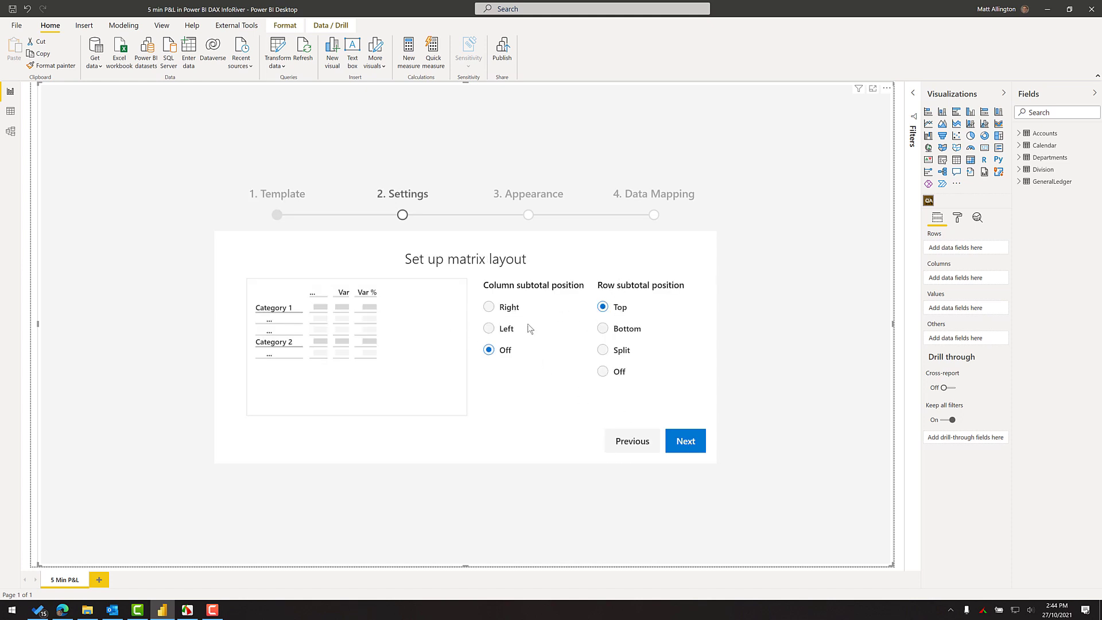
left_click(684, 441)
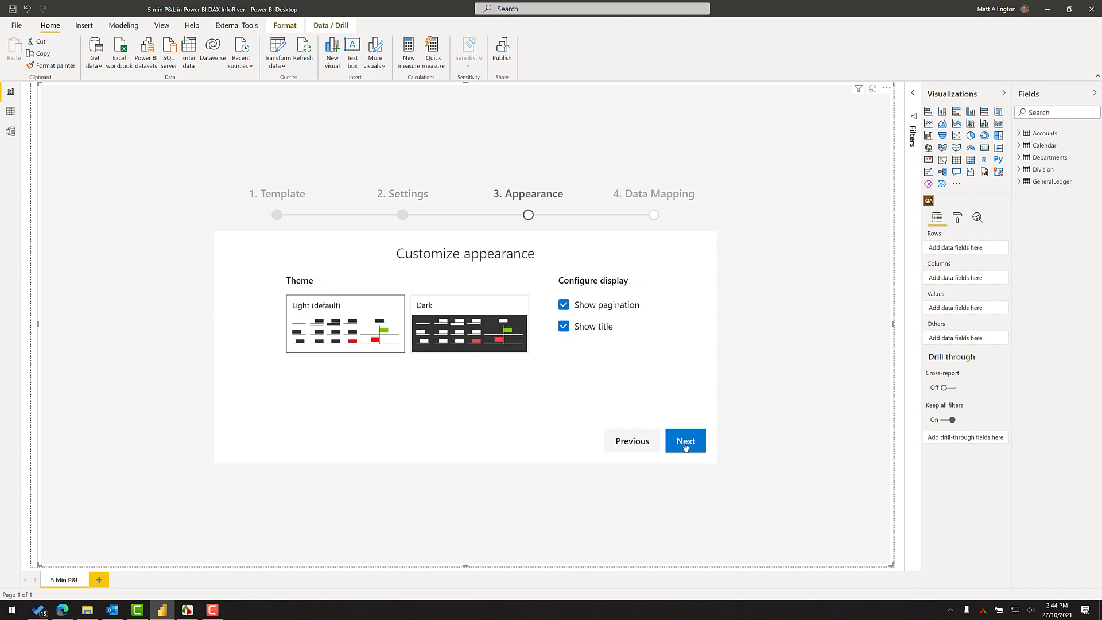
mouse_move(574, 310)
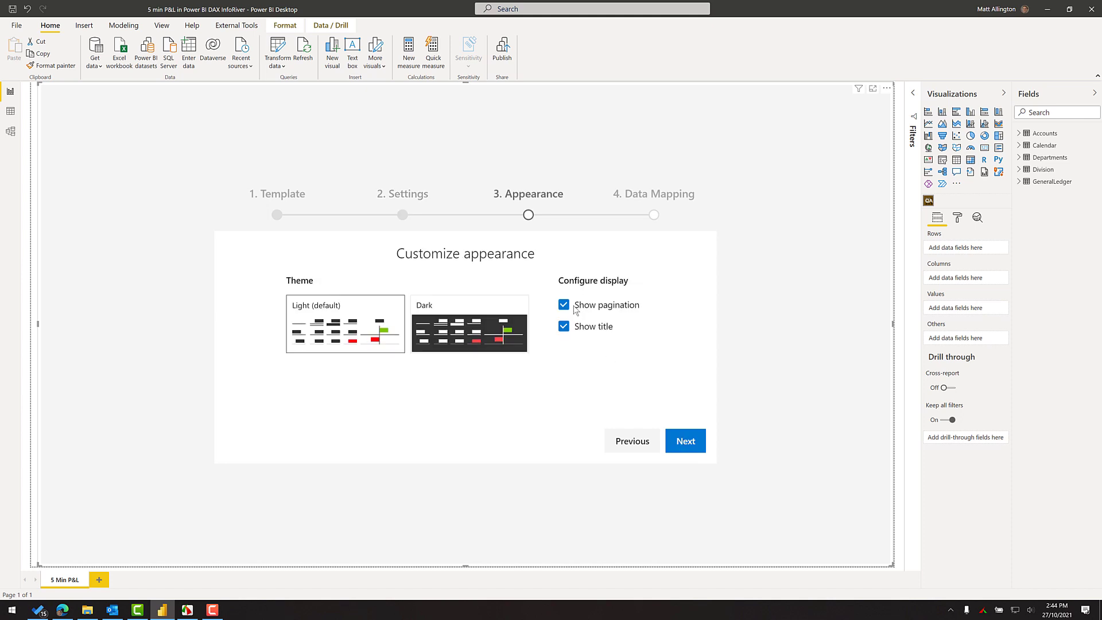
left_click(684, 440)
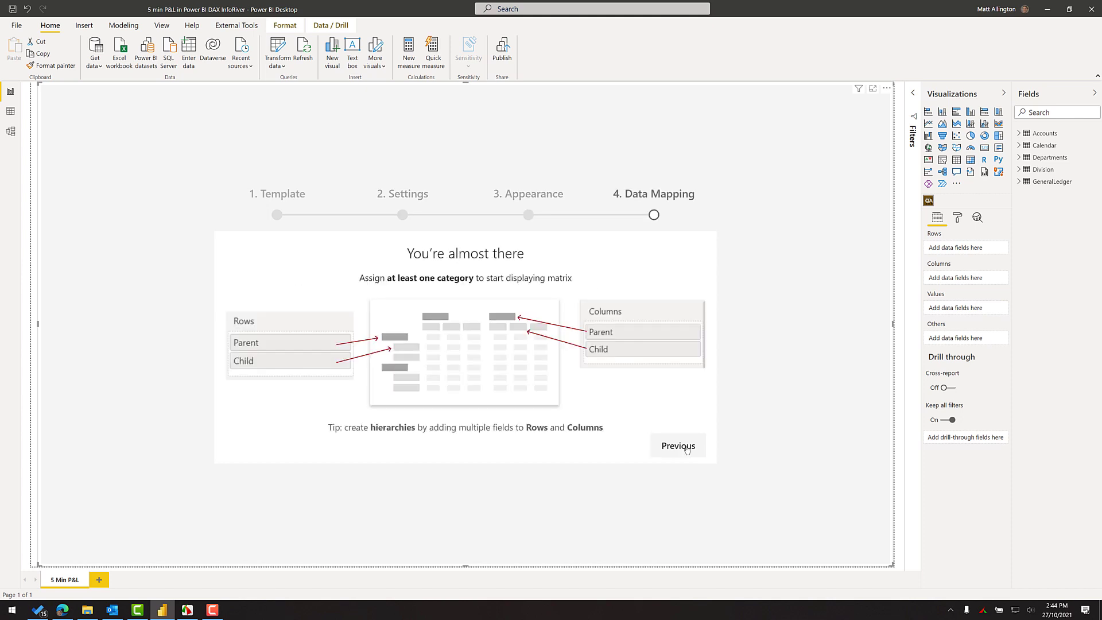
mouse_move(754, 439)
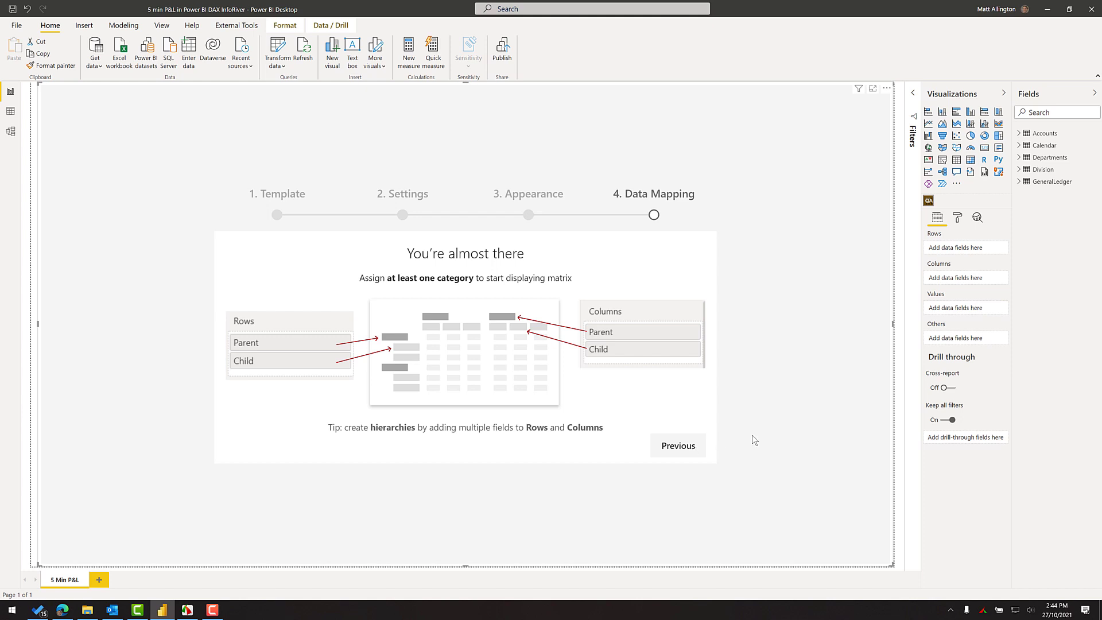
left_click(1044, 133)
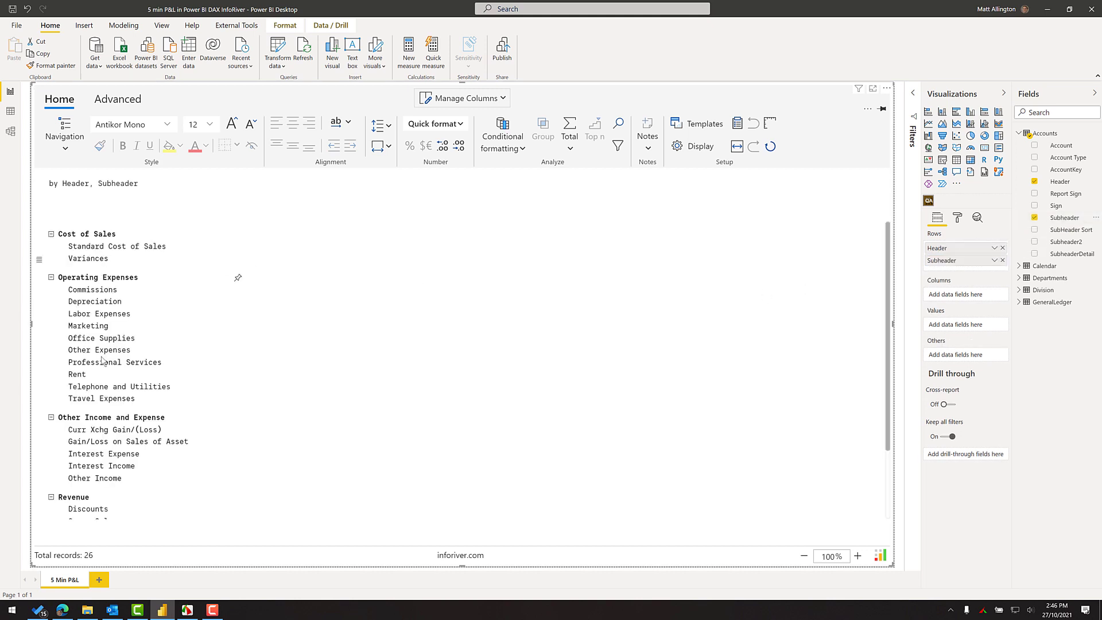
mouse_move(325, 431)
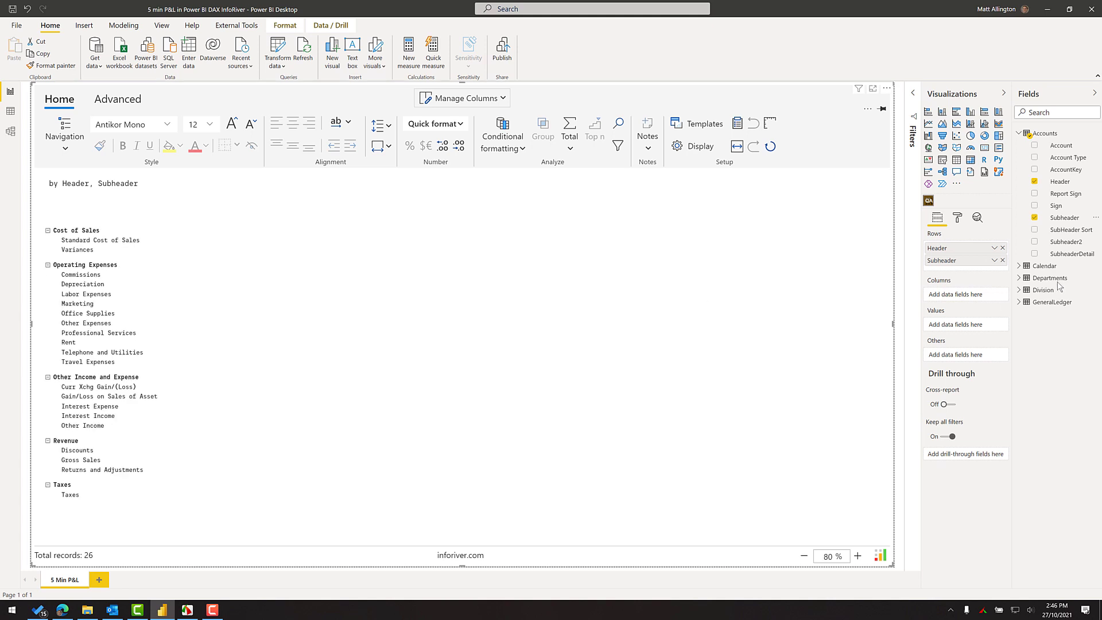
Put GeneralLedger Amount in the matrix values and zoom the visual out to 70%.
left_click(1052, 302)
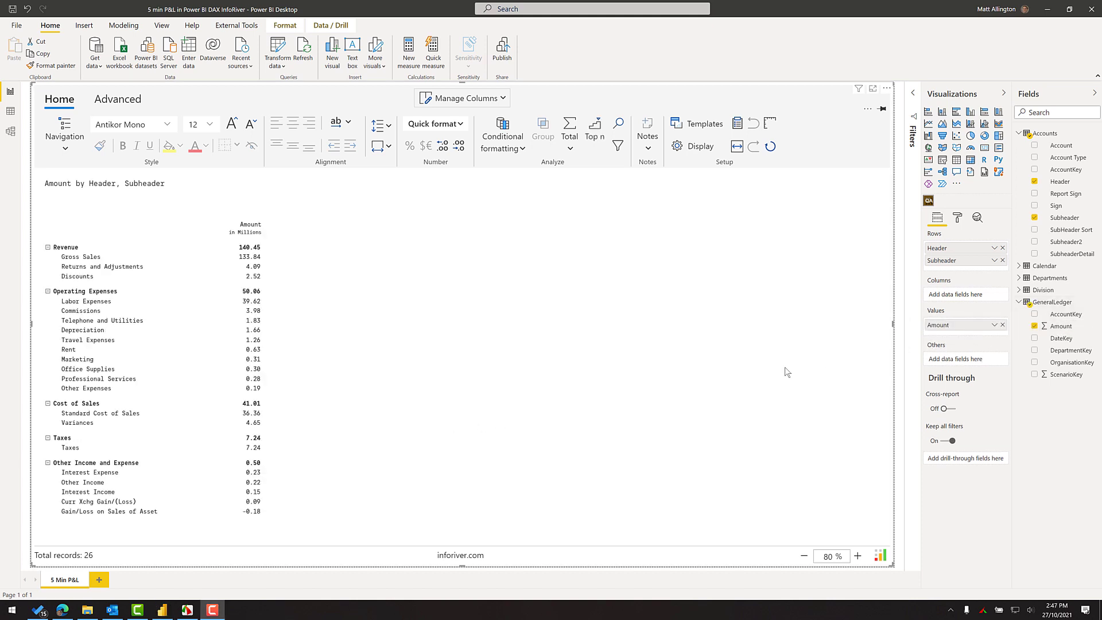
mouse_move(459, 381)
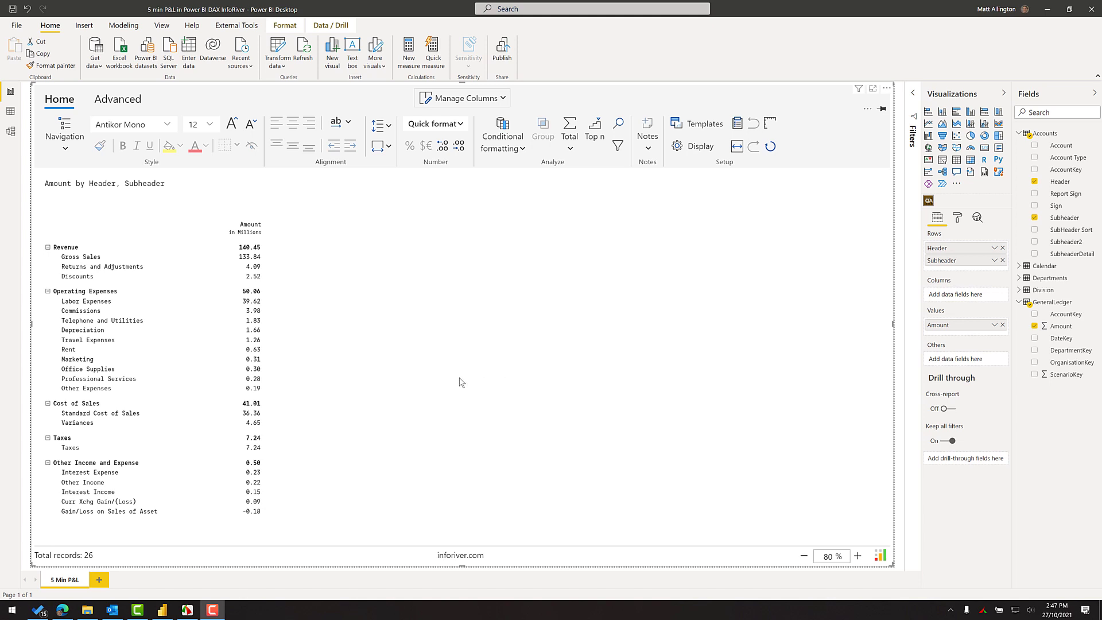
left_click(804, 555)
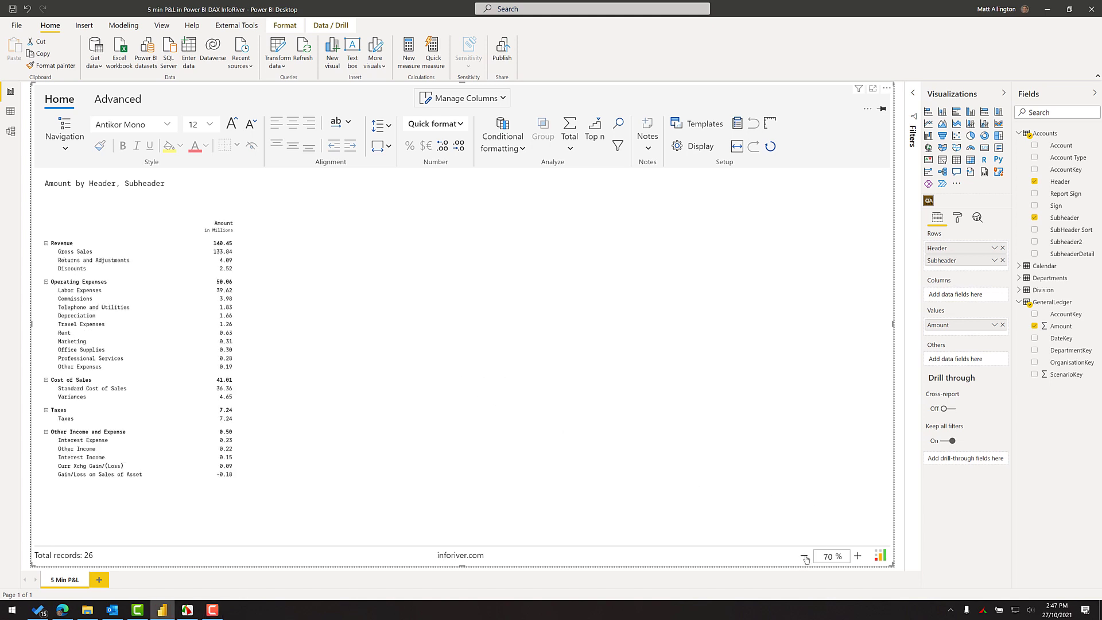
mouse_move(757, 544)
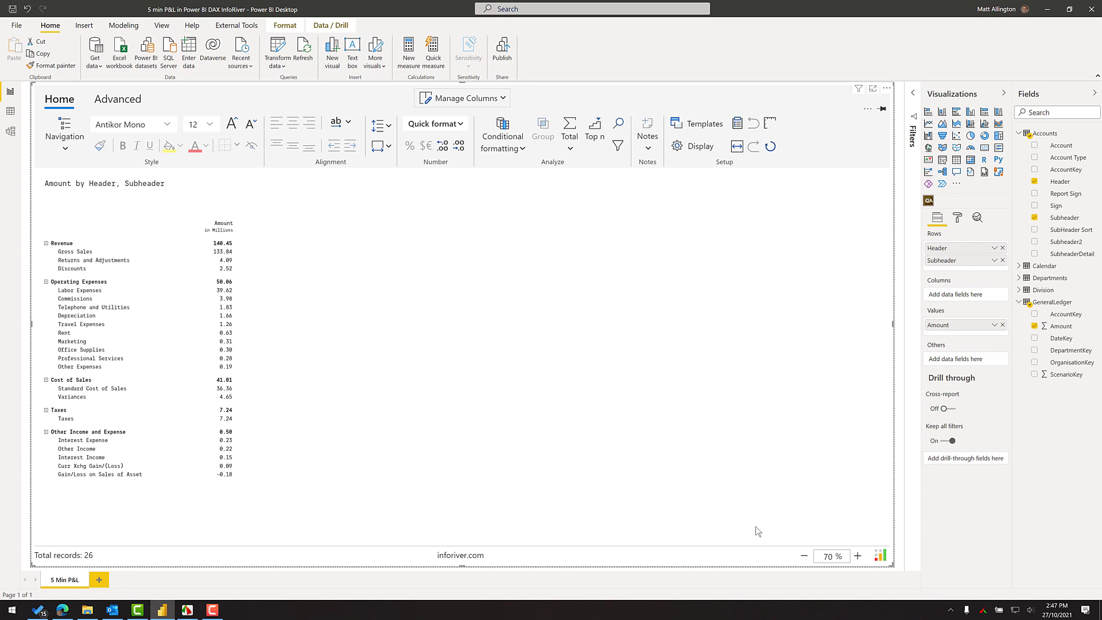
mouse_move(99, 265)
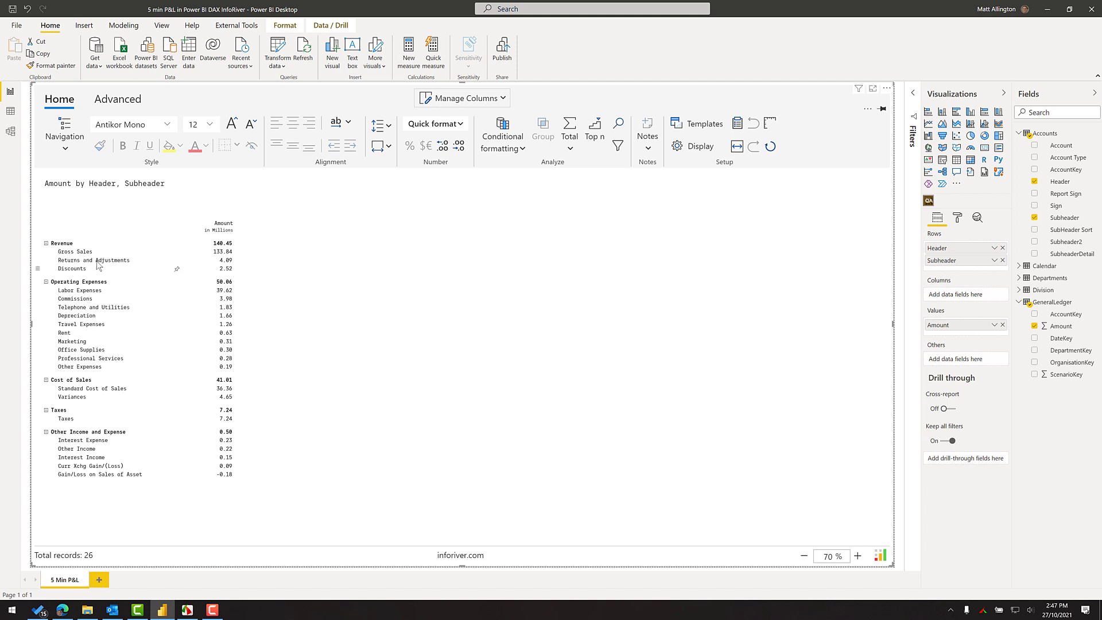
Invert the sign of the Returns and Adjustments row so it shows -4.09.
left_click(92, 260)
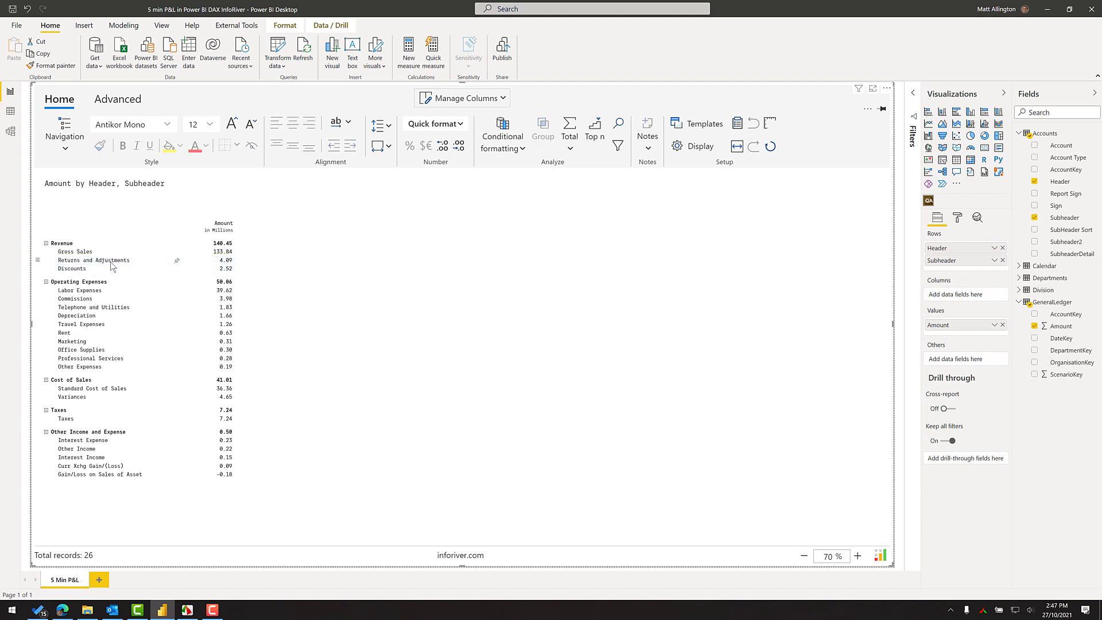
left_click(93, 260)
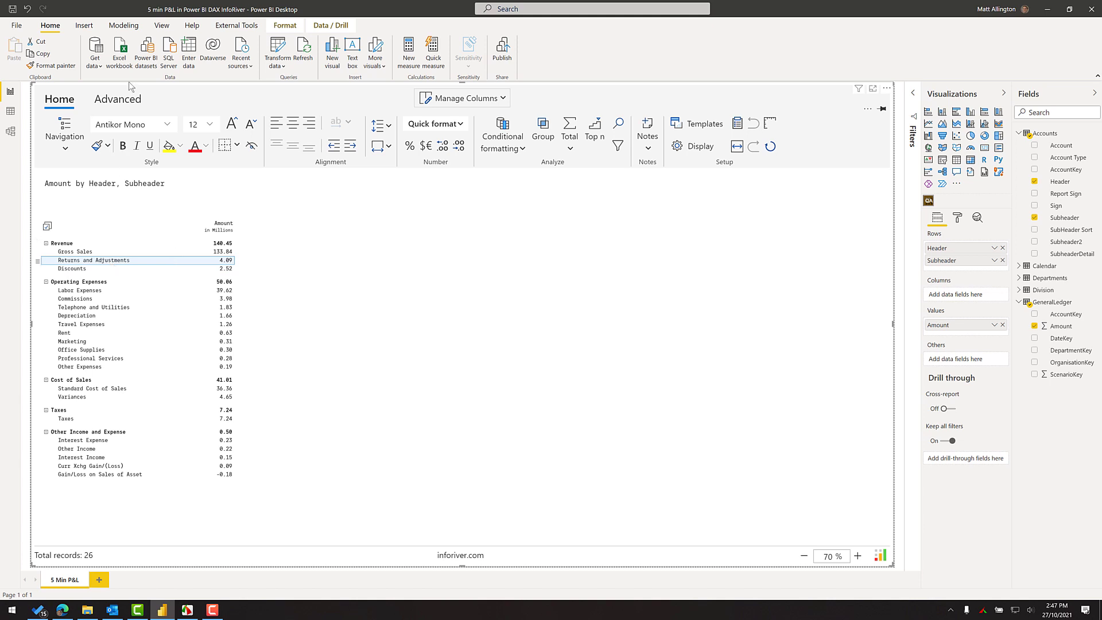
left_click(117, 99)
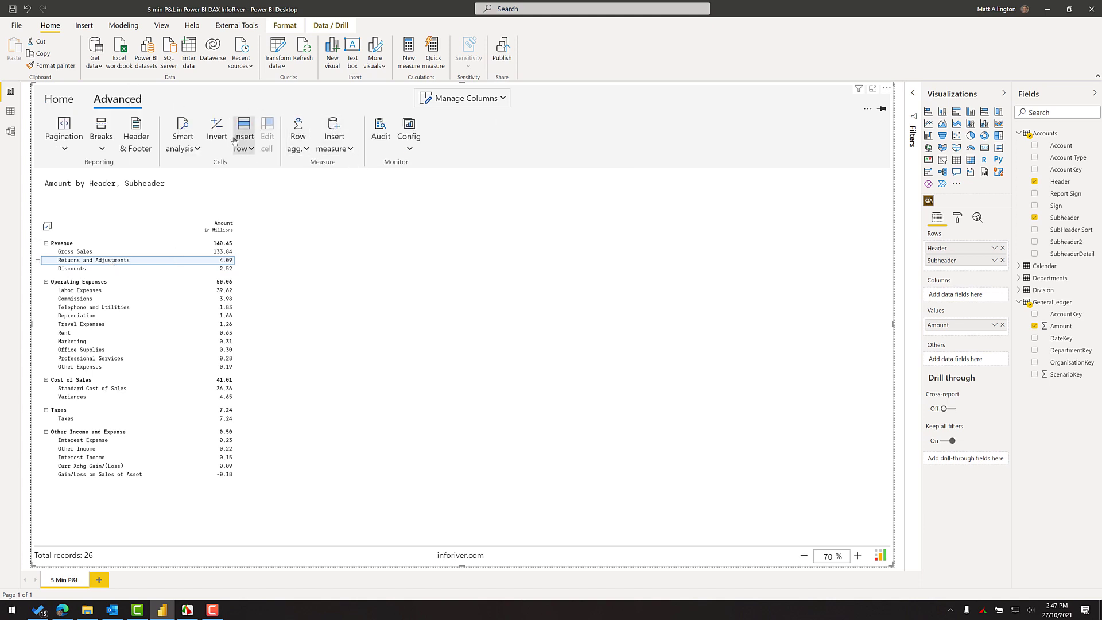
left_click(217, 130)
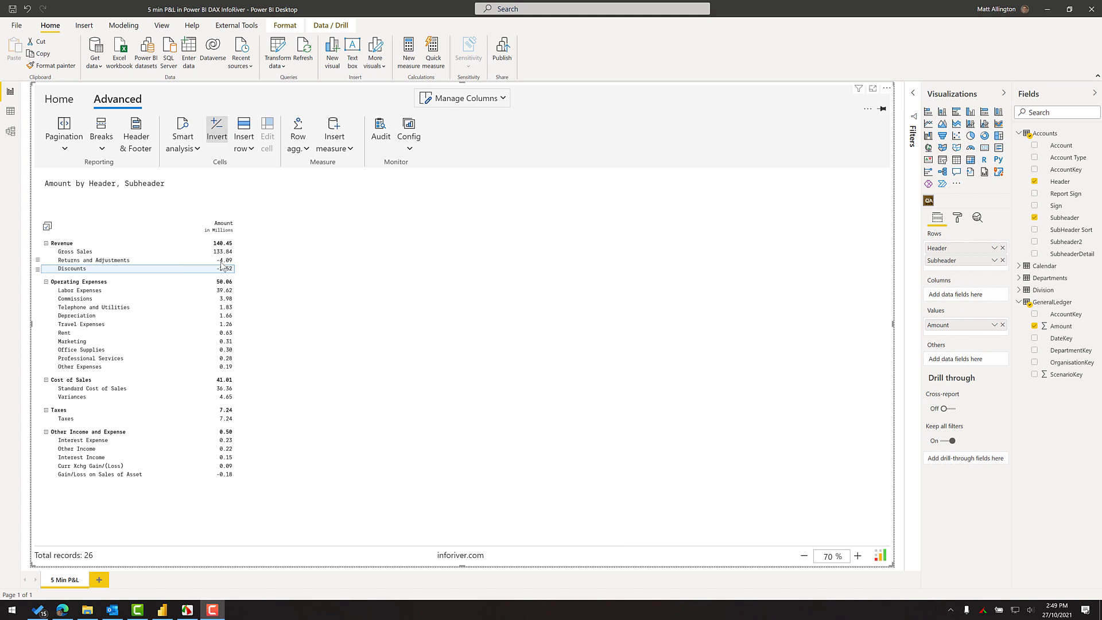
mouse_move(224, 252)
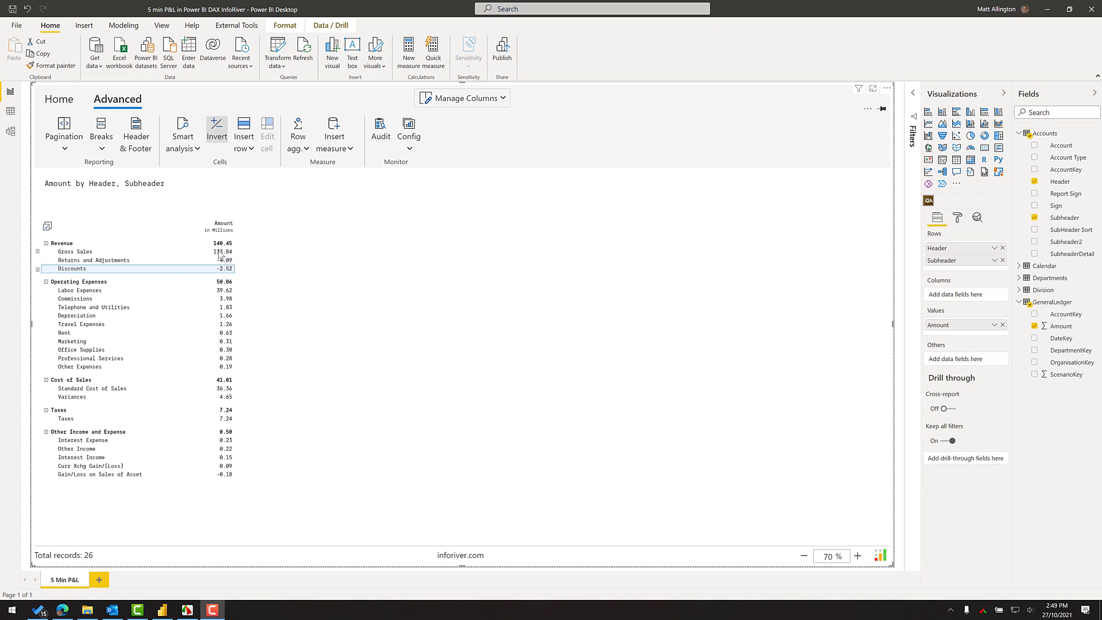
Enable Sign > Influence total in the Numbers display settings so Revenue reads 127.23.
left_click(59, 99)
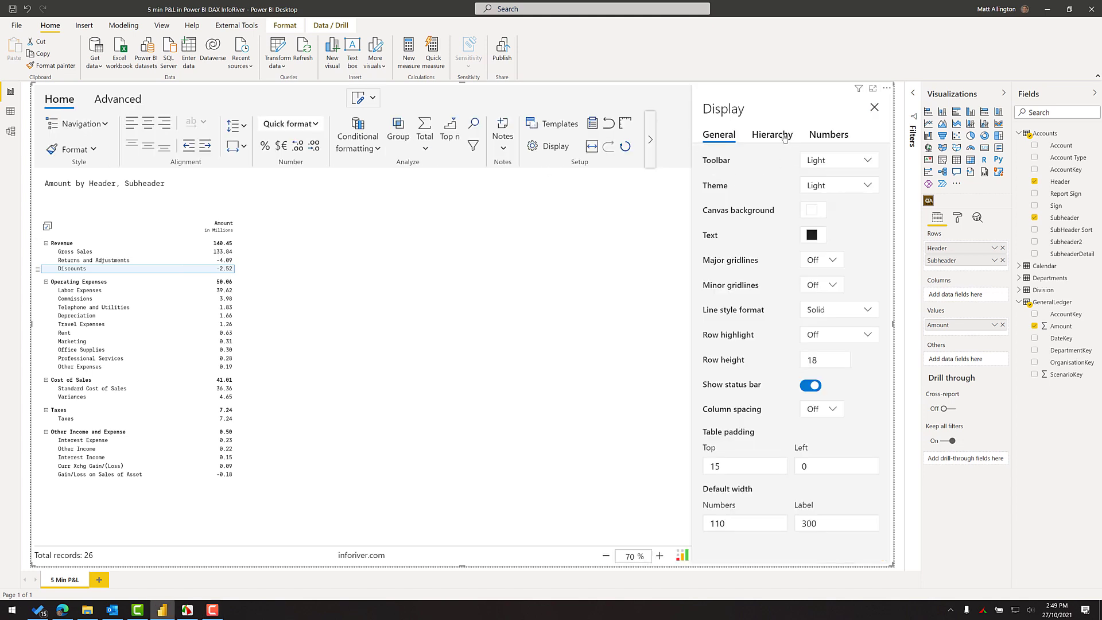
left_click(828, 135)
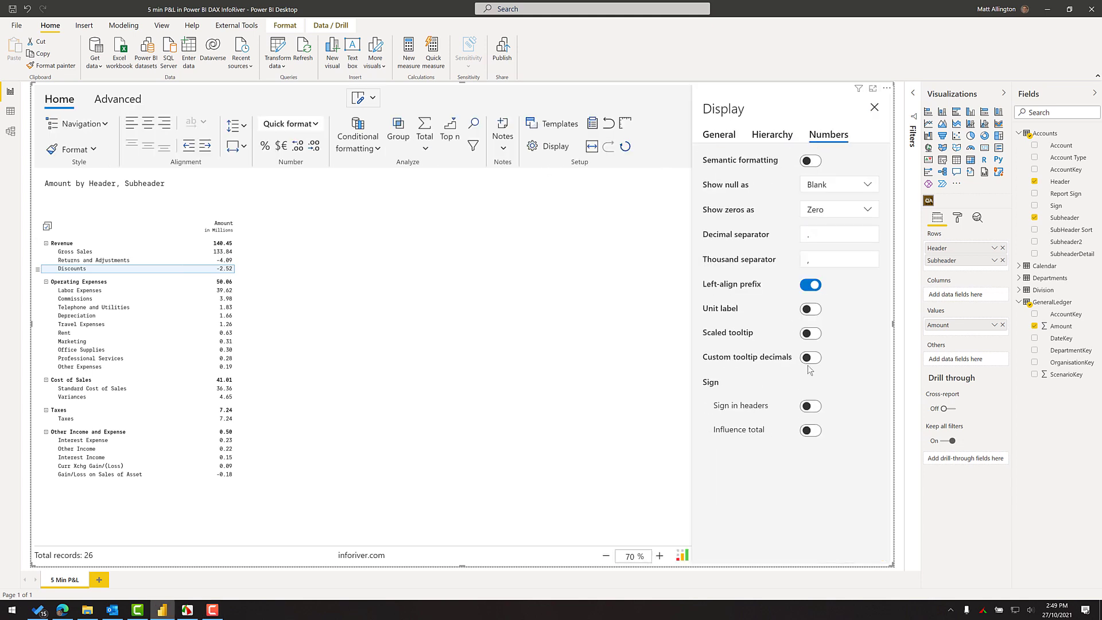
left_click(810, 431)
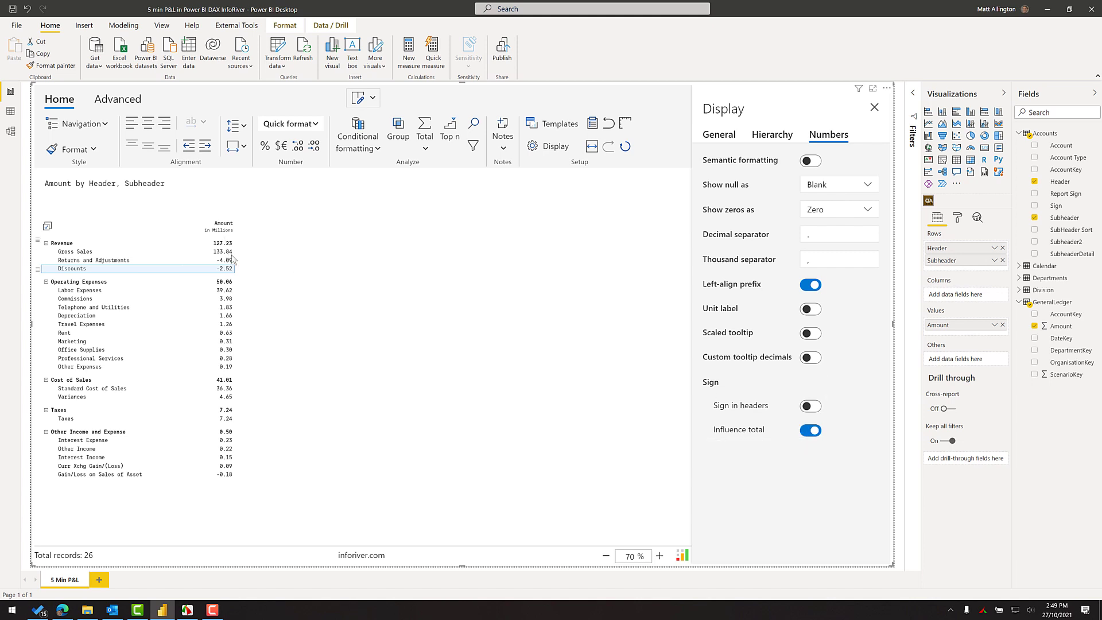
mouse_move(282, 267)
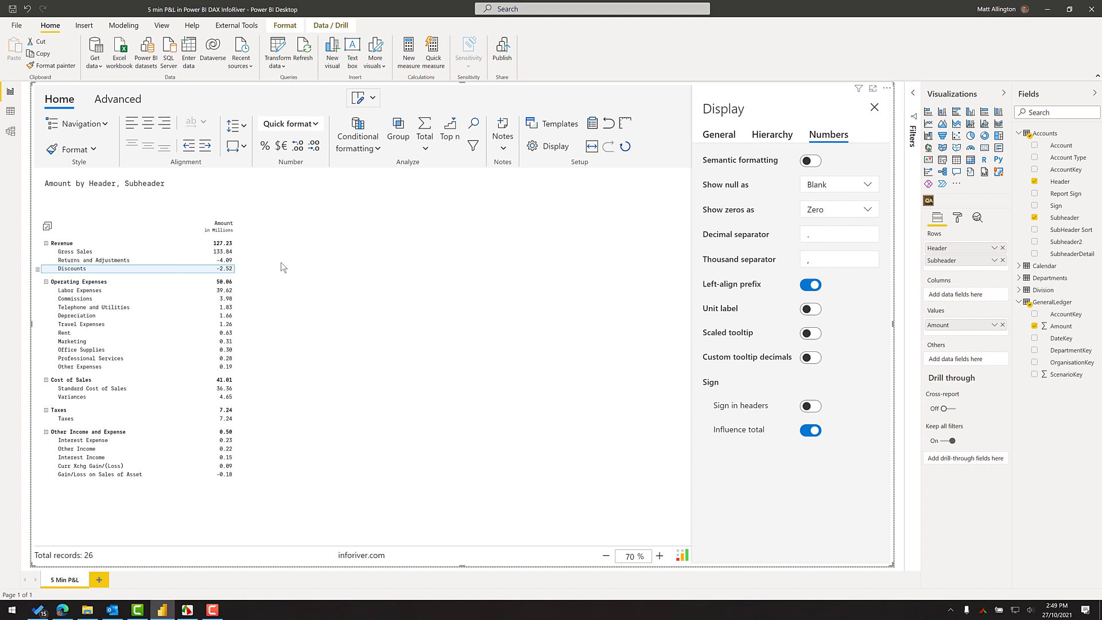
left_click(873, 107)
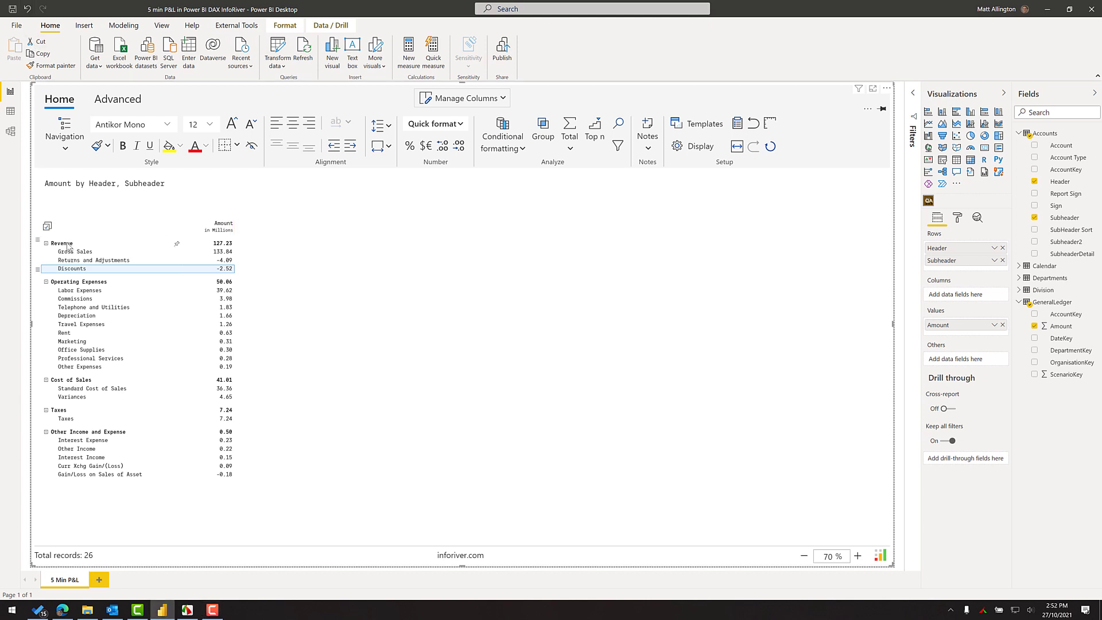
Insert a calculated row after the Revenue section titled 'Net Sales'.
left_click(61, 243)
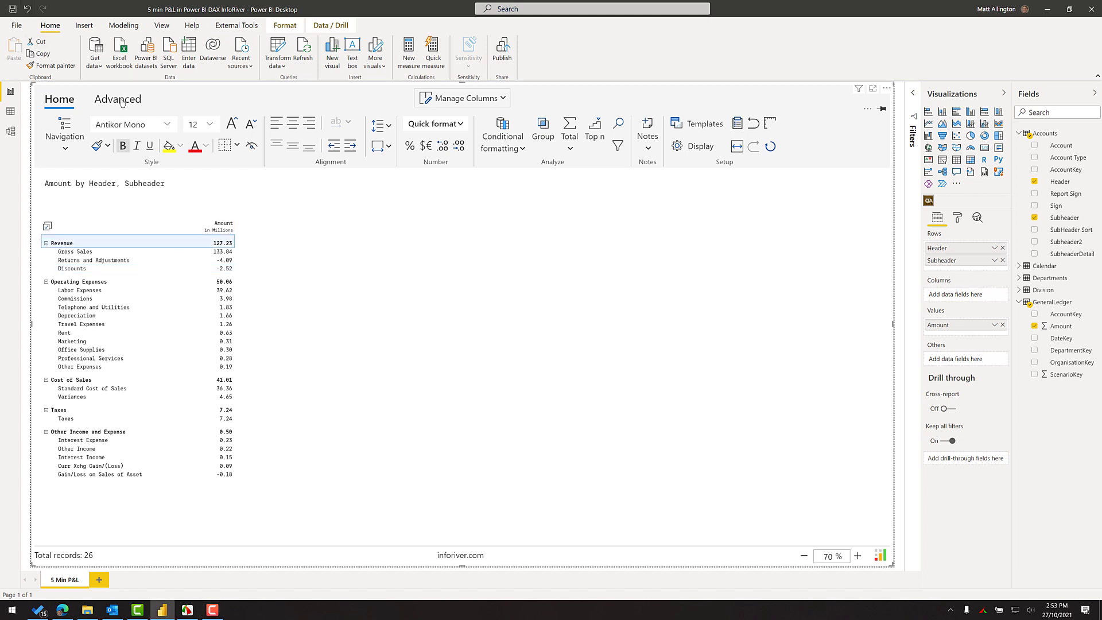
left_click(117, 99)
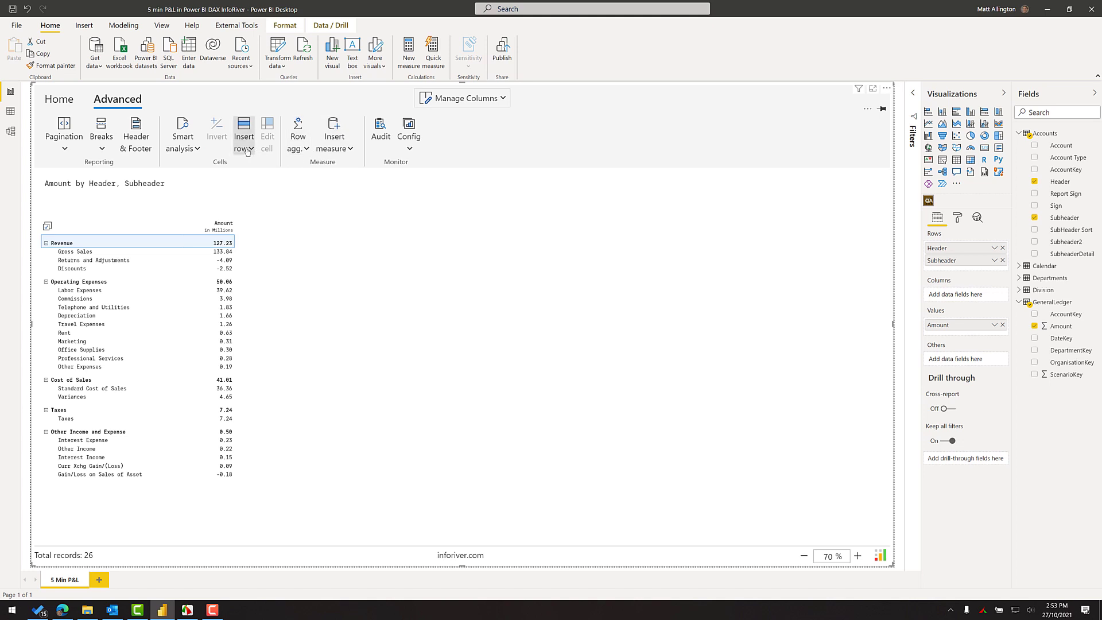
left_click(243, 129)
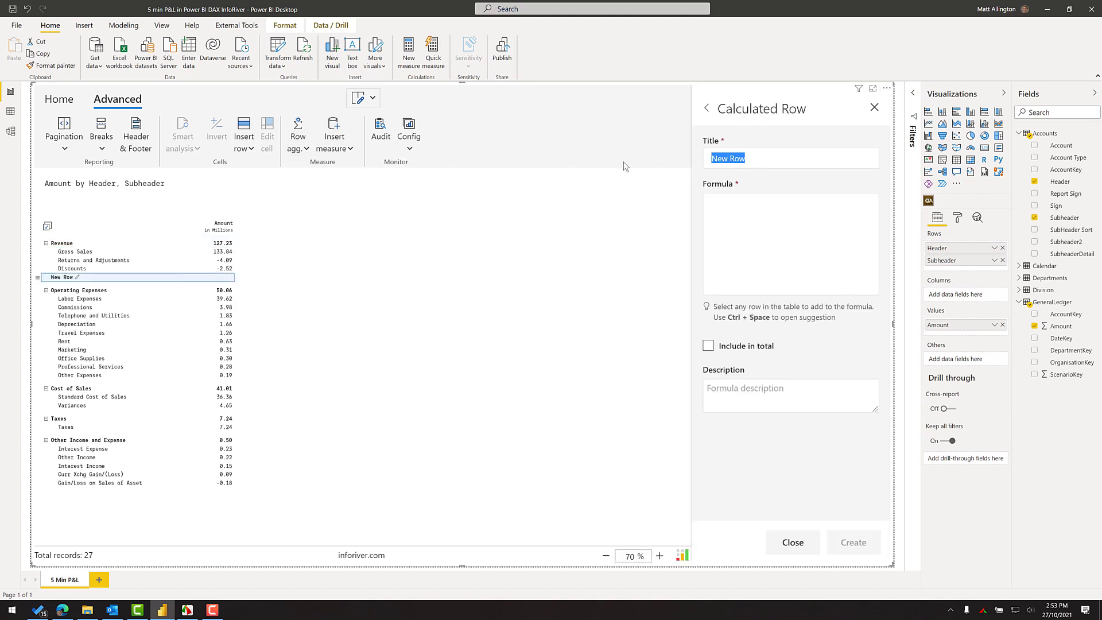
type("Net Sal")
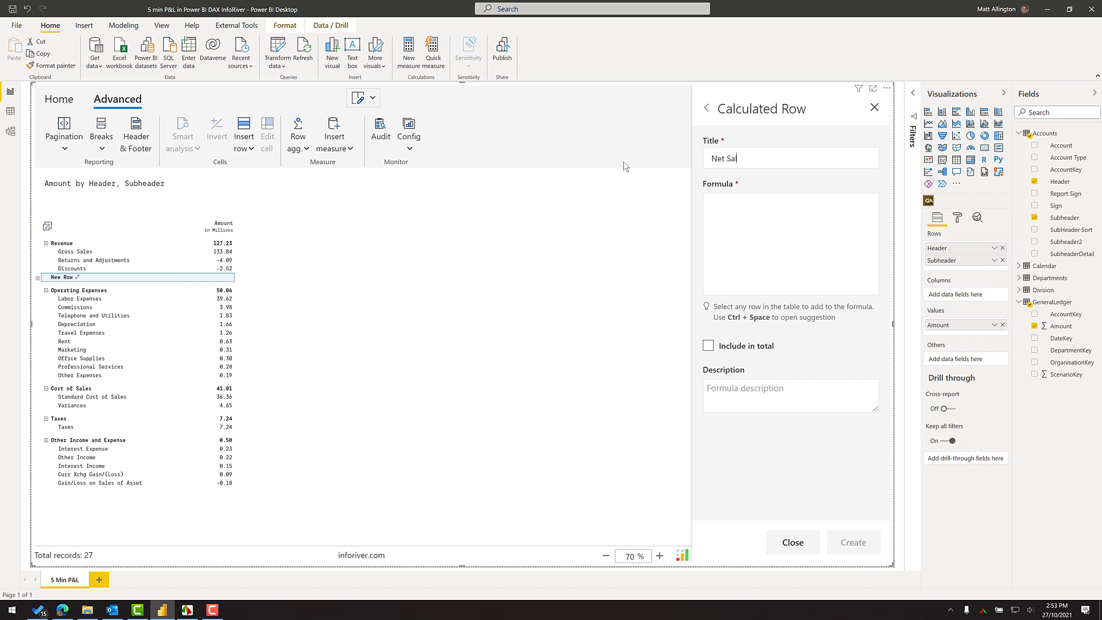
type("es")
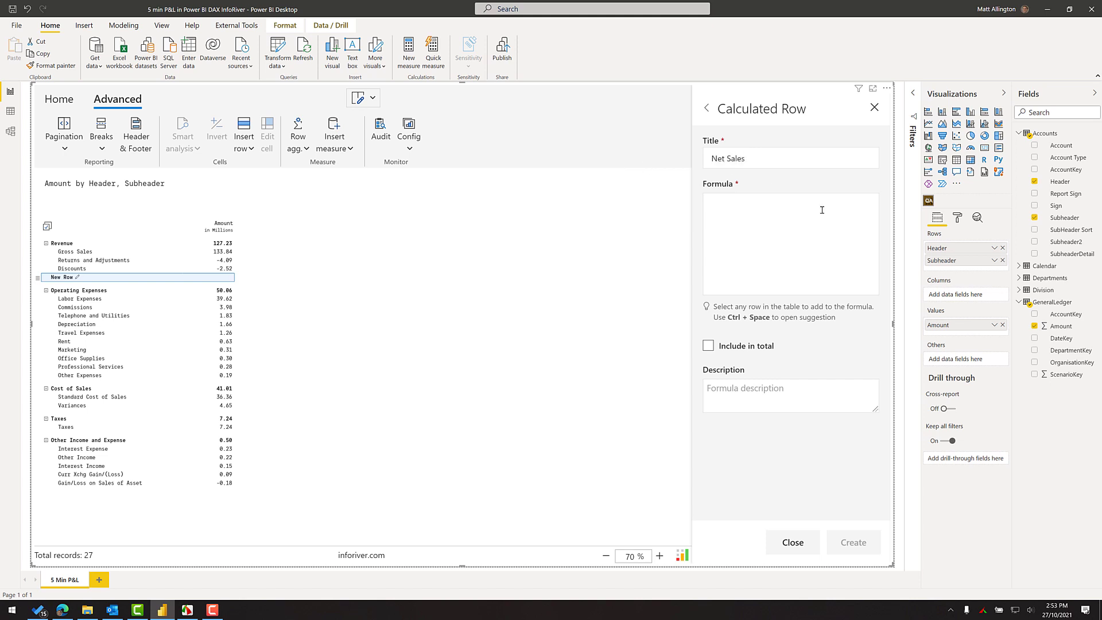
Set the Net Sales formula to Revenue and create the row, showing 127.23.
left_click(790, 202)
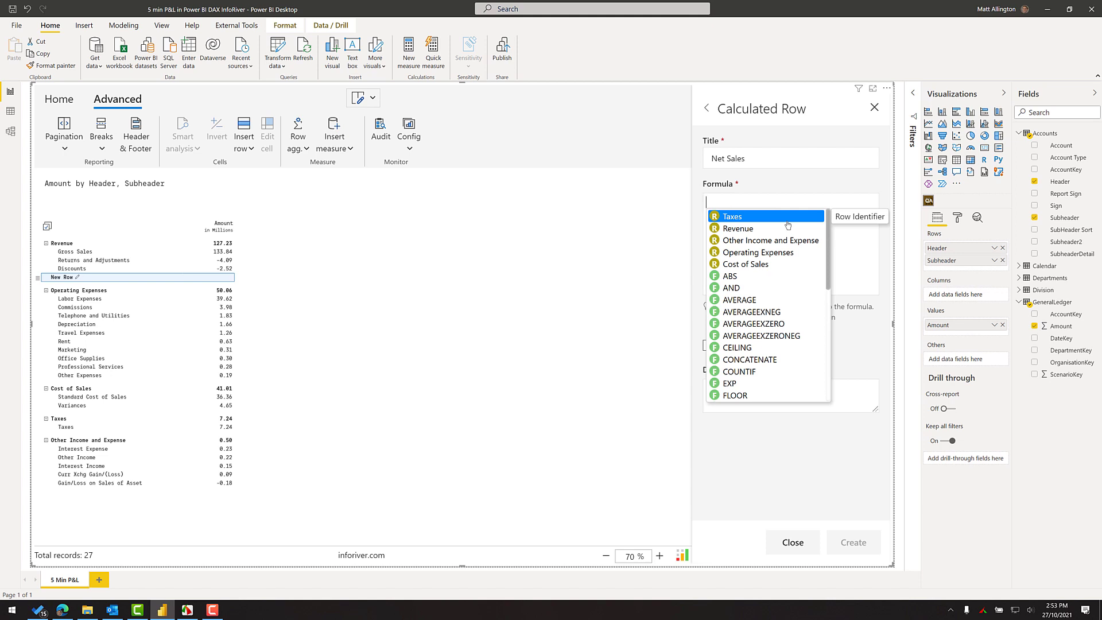
mouse_move(788, 226)
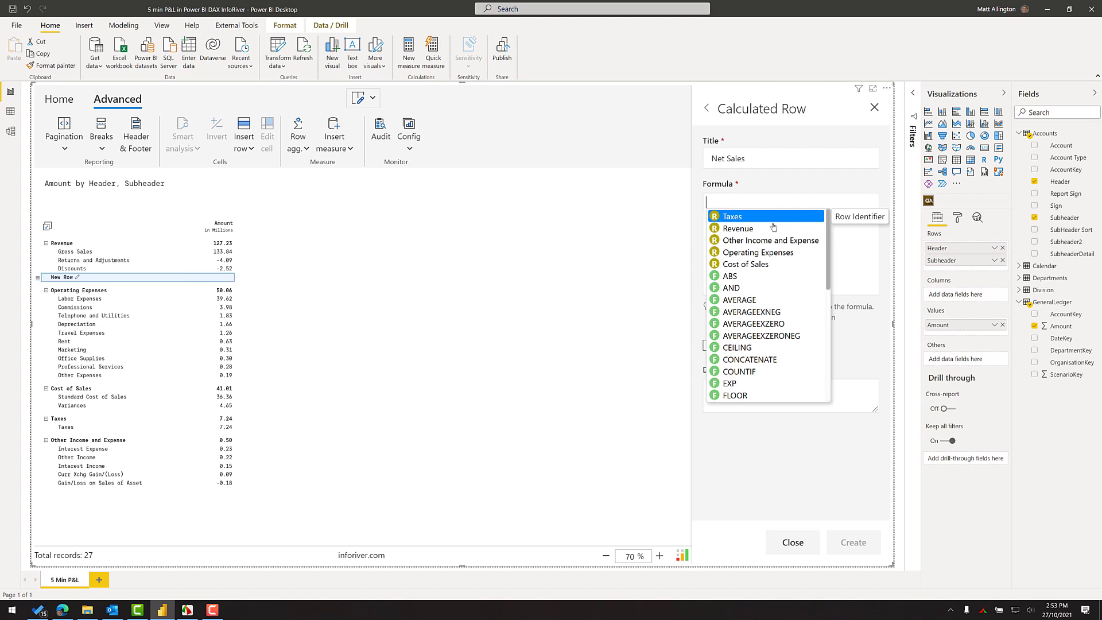
left_click(738, 228)
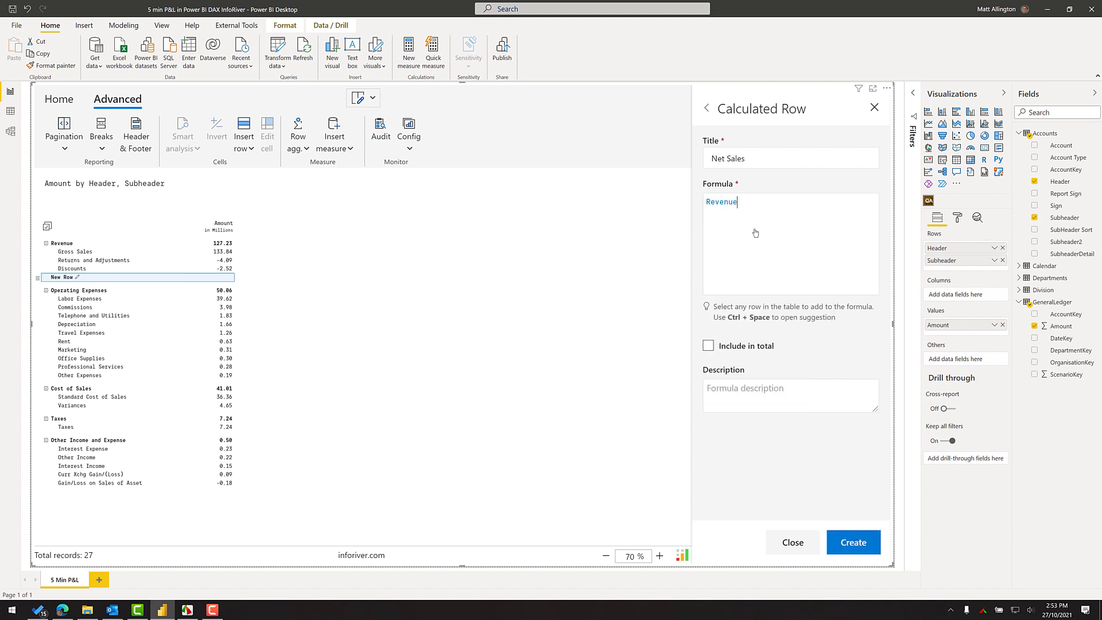
mouse_move(758, 220)
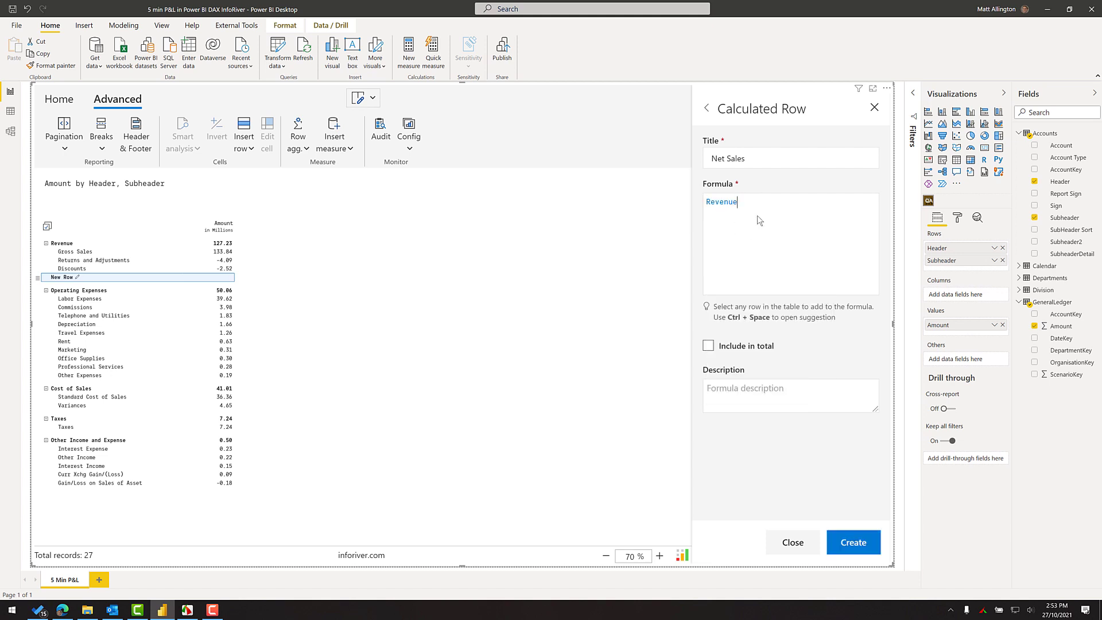
left_click(852, 542)
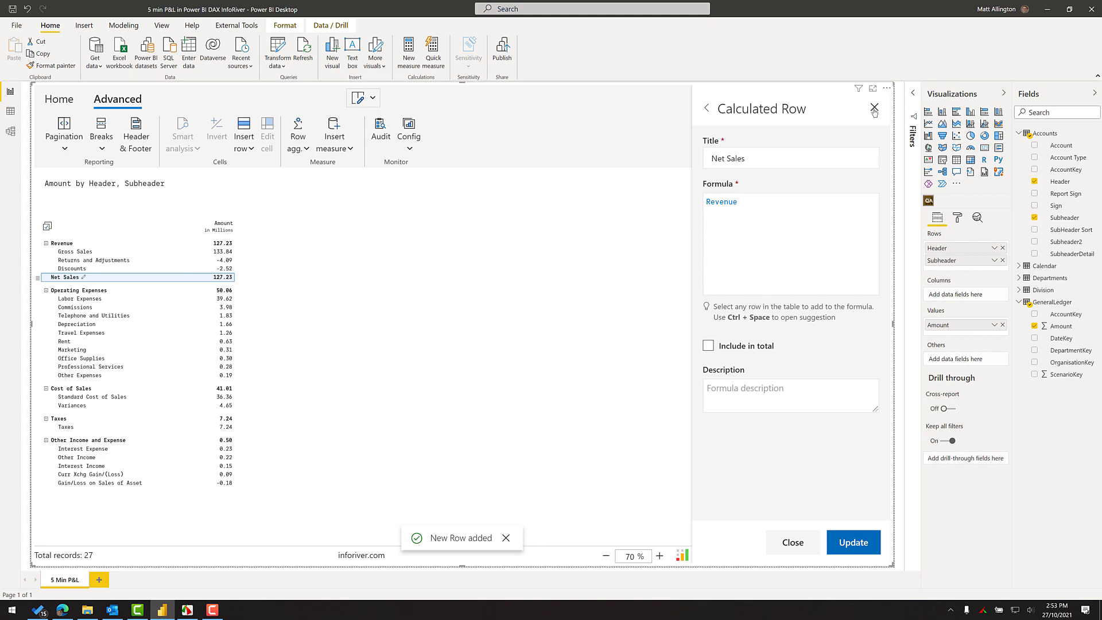
left_click(874, 109)
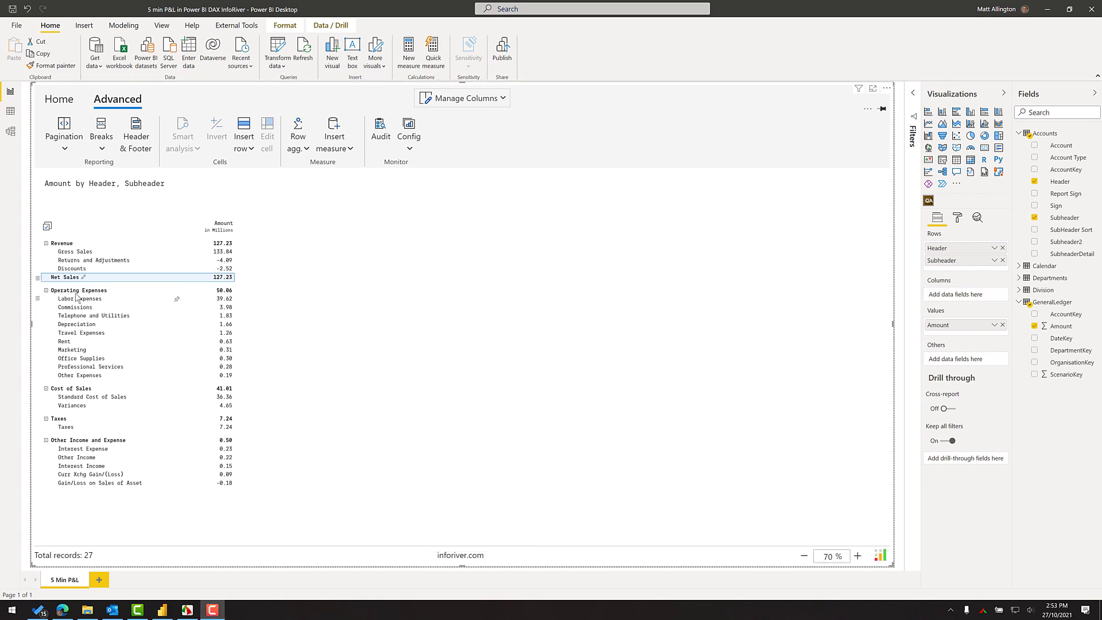
mouse_move(74, 389)
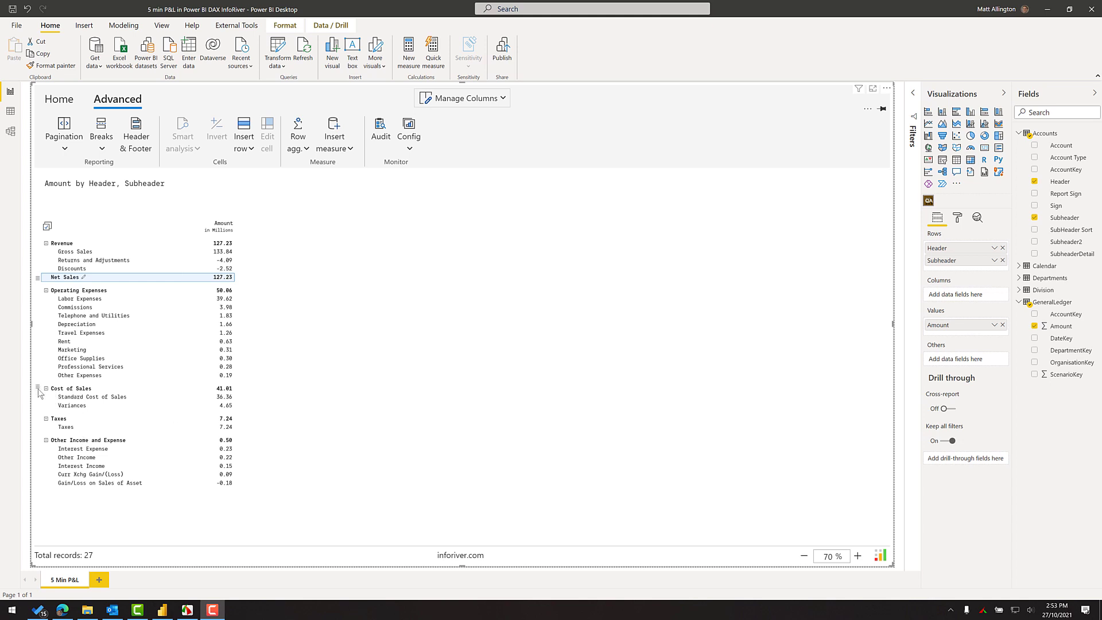
Move the Cost of Sales section above Operating Expenses, directly below Net Sales.
right_click(70, 388)
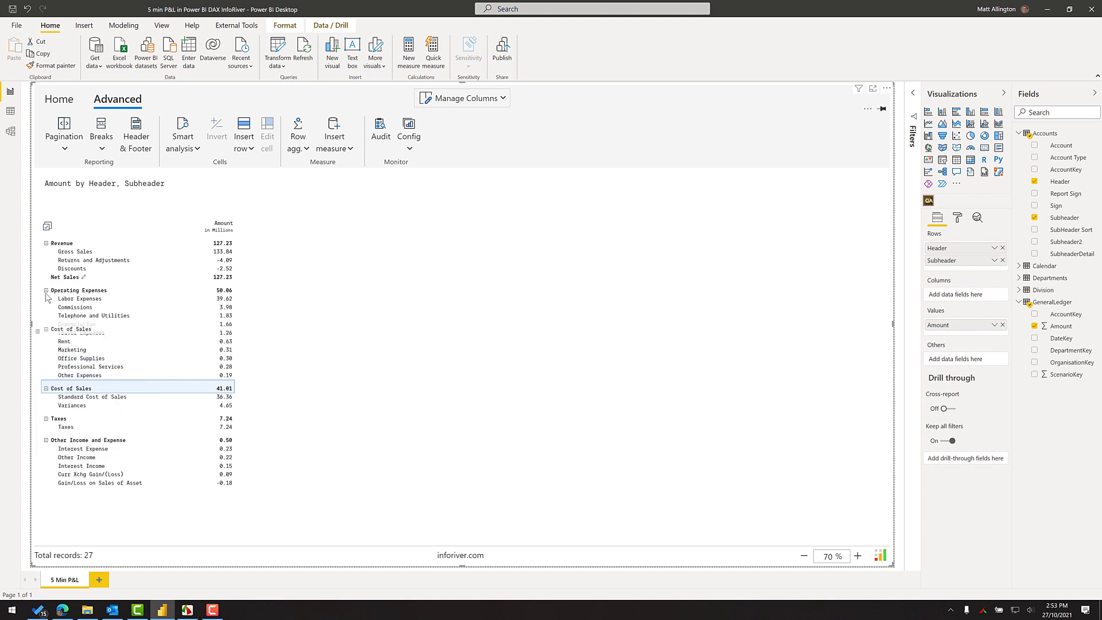
left_click(45, 289)
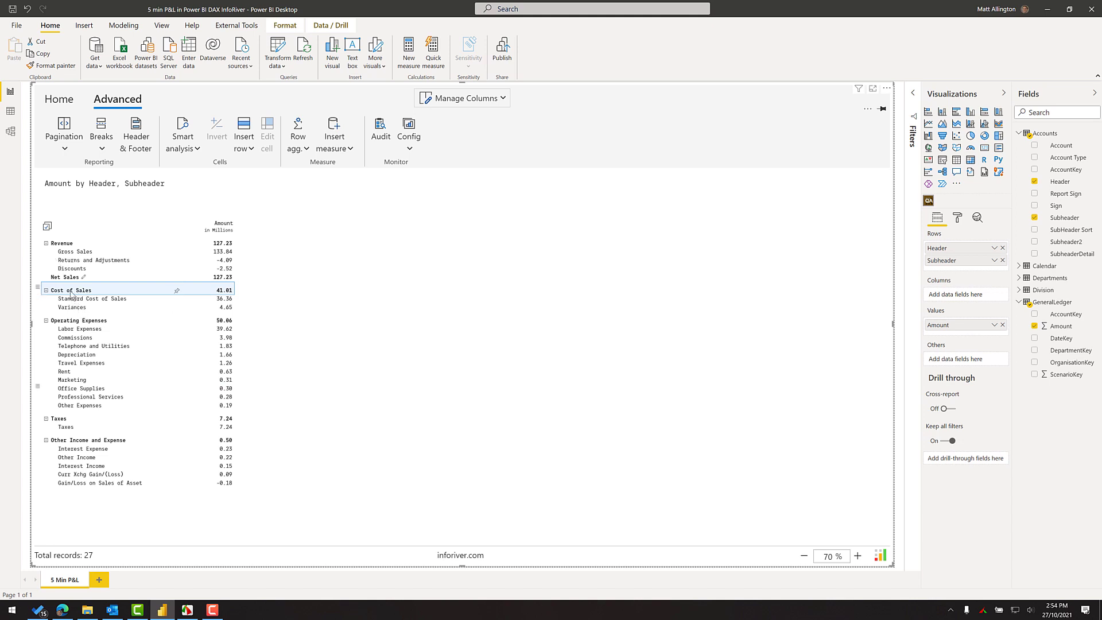
mouse_move(86, 300)
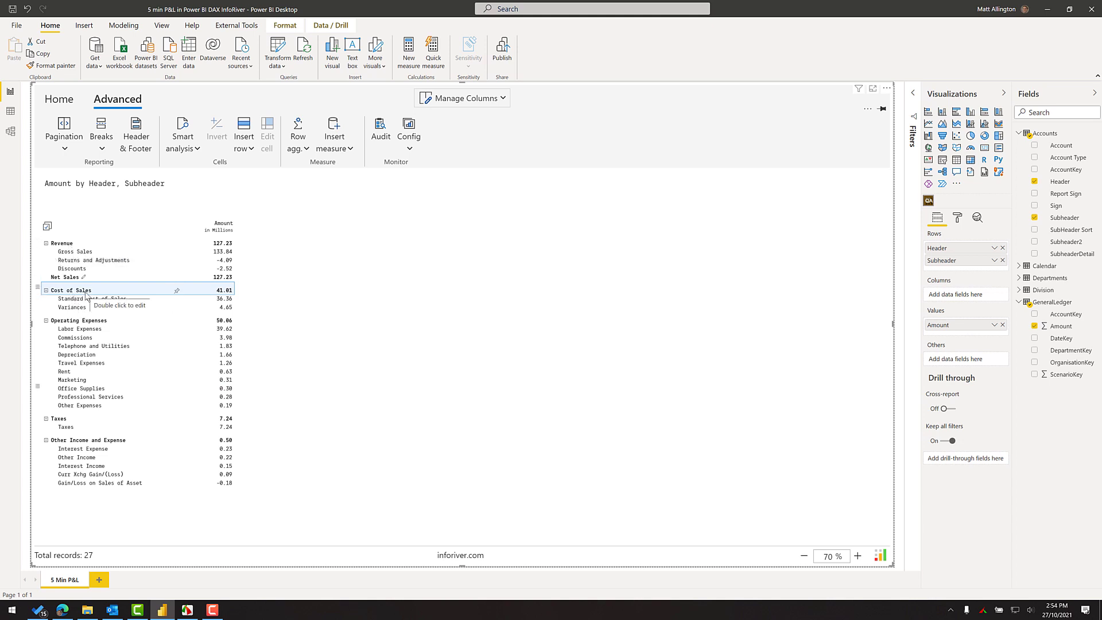
mouse_move(83, 329)
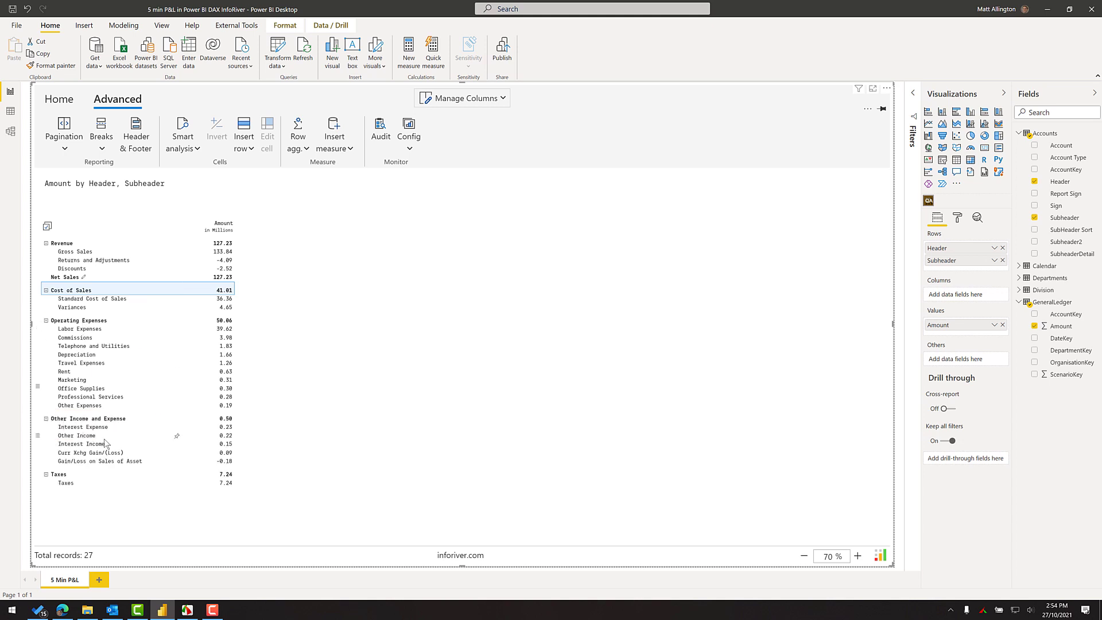
mouse_move(103, 443)
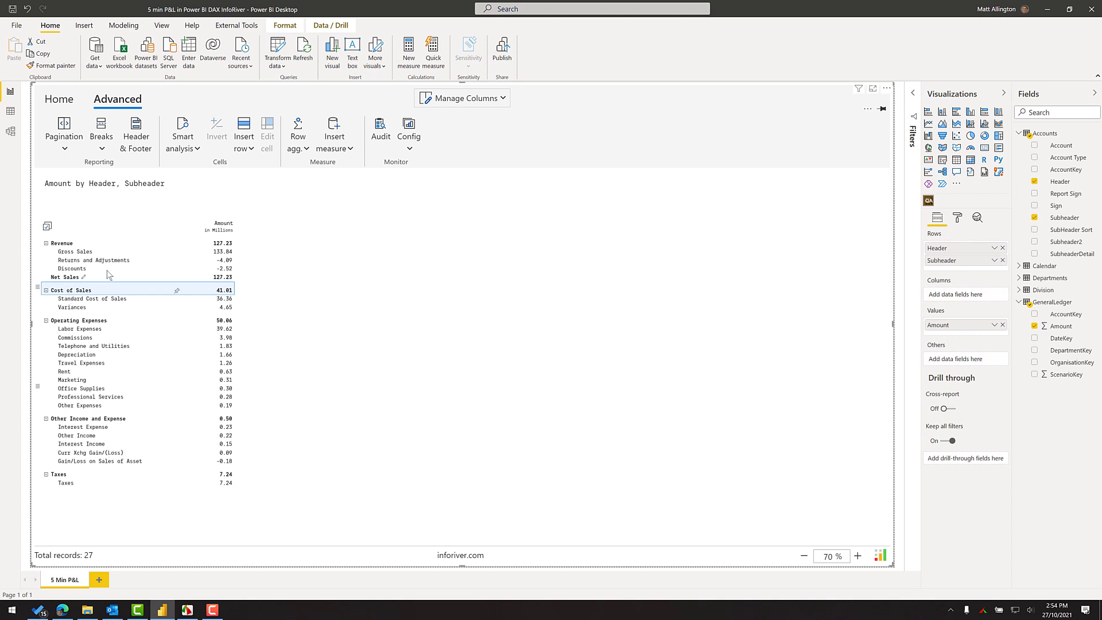
mouse_move(230, 285)
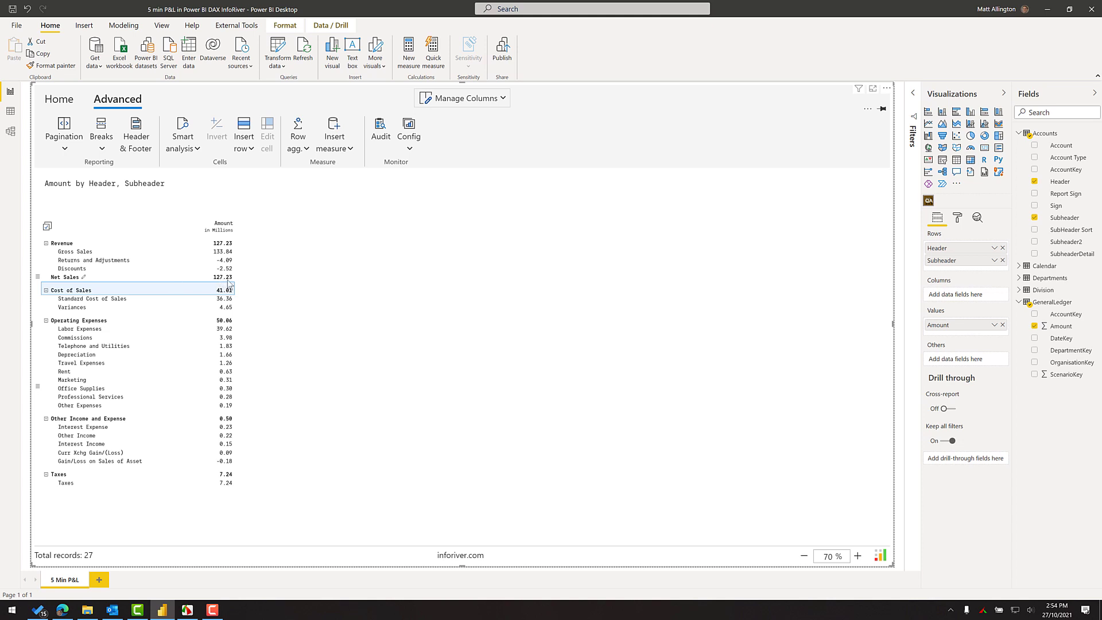
mouse_move(232, 295)
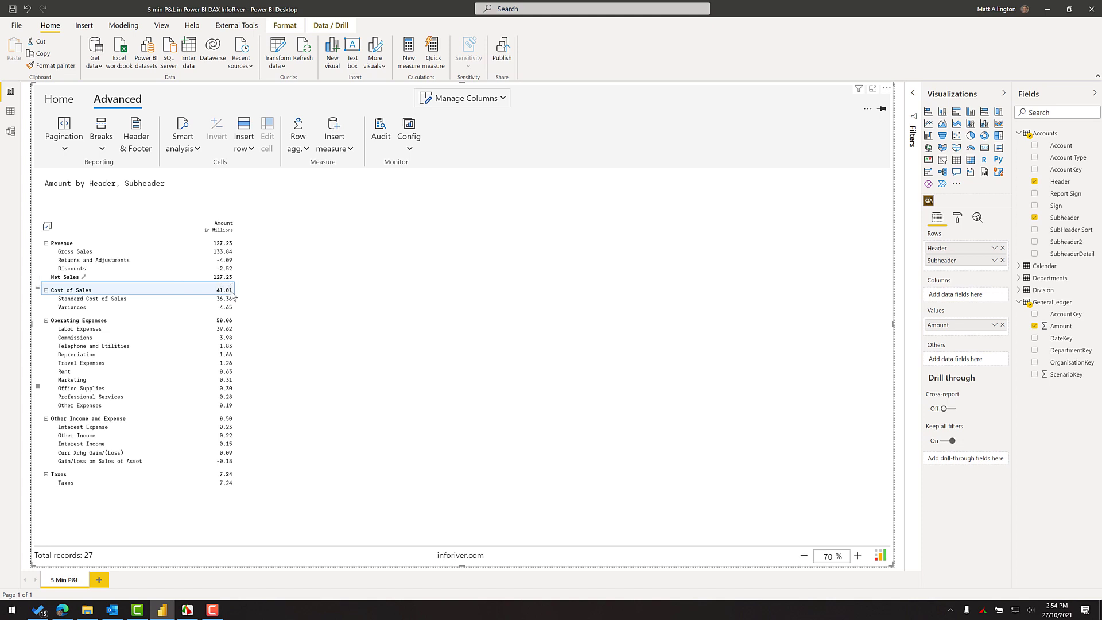
mouse_move(120, 313)
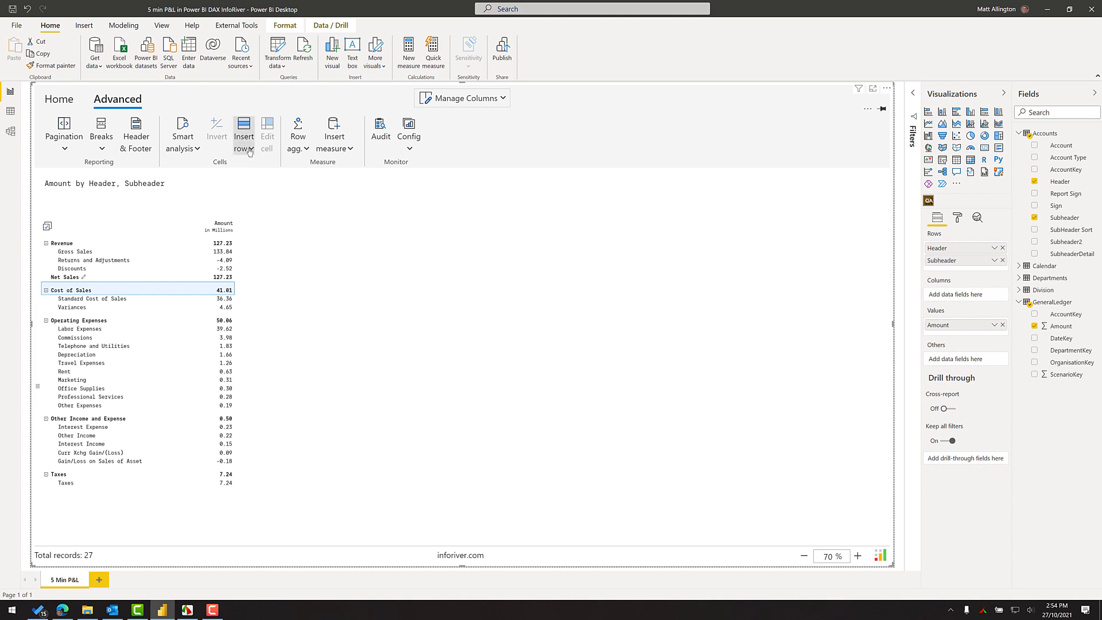
Insert a calculated row below Cost of Sales titled 'Gross Margin'.
left_click(243, 131)
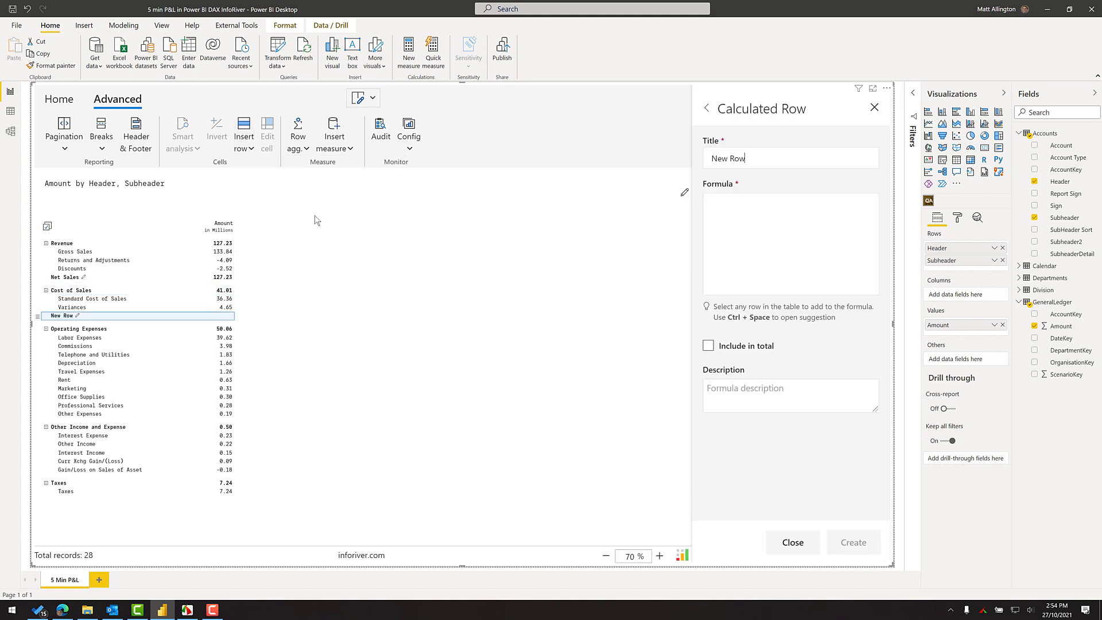
triple_click(790, 157)
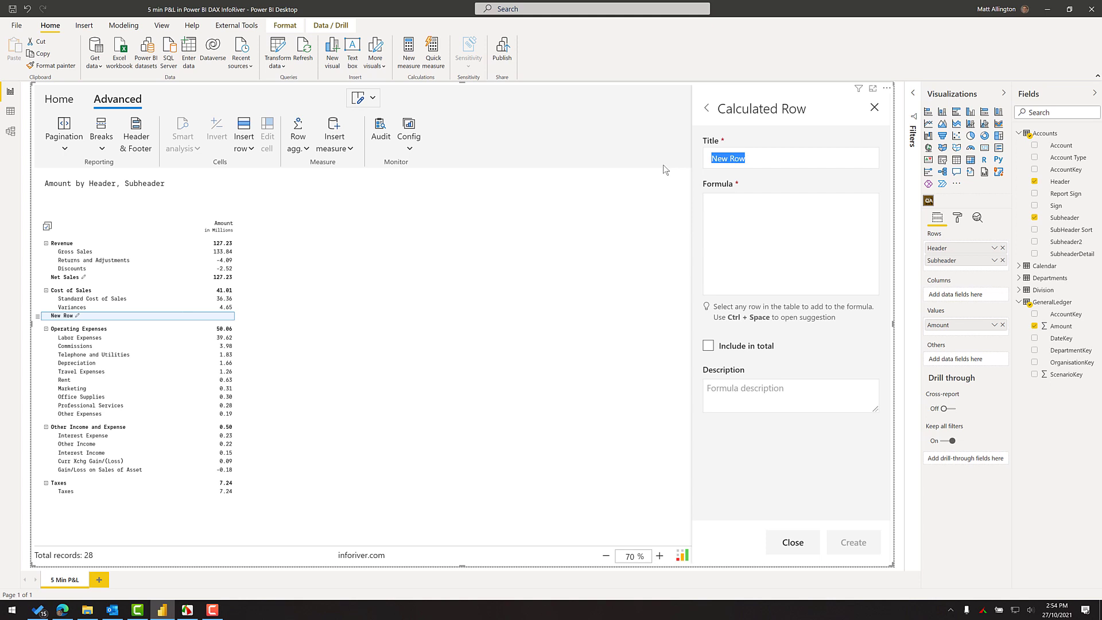
type("Gross")
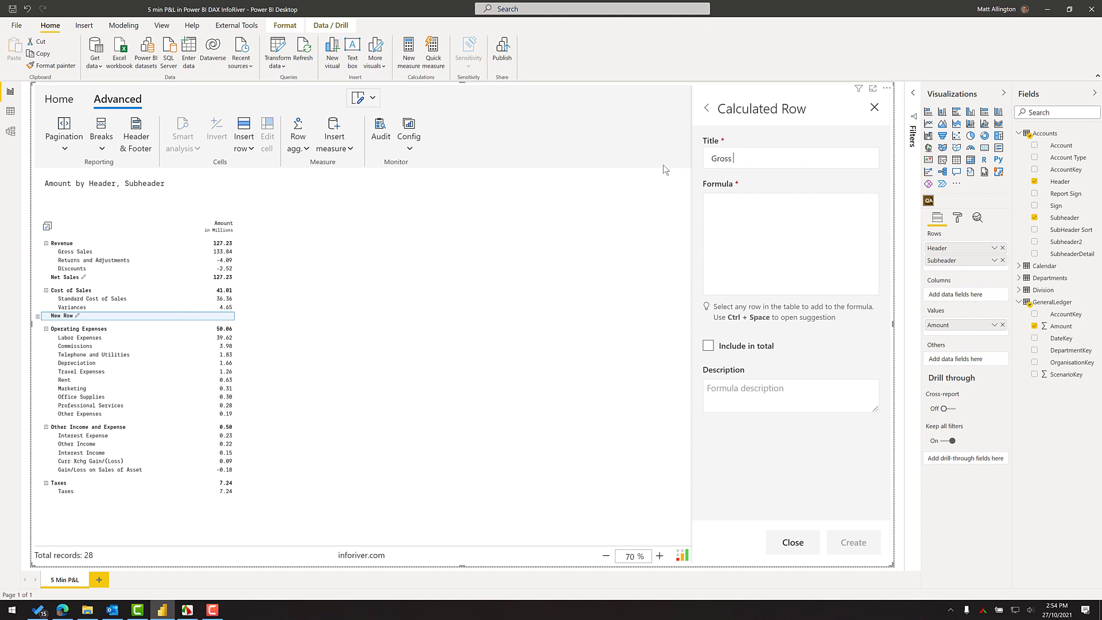
type("Margin")
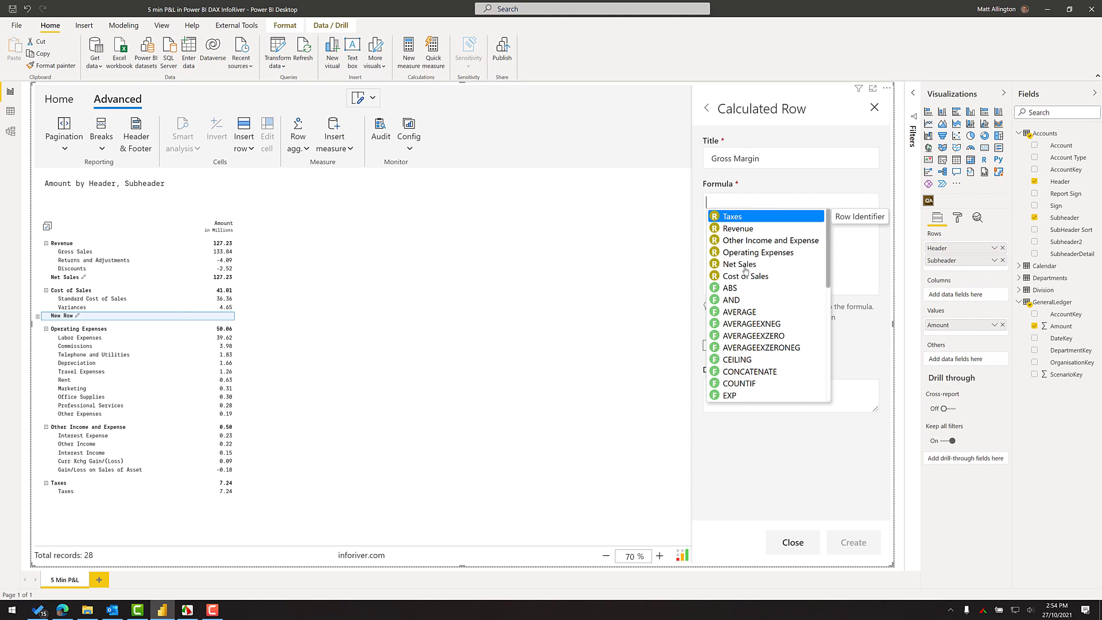
Set the Gross Margin formula to Net_Sales - Cost_of_Sales and create the row (86.23).
left_click(738, 264)
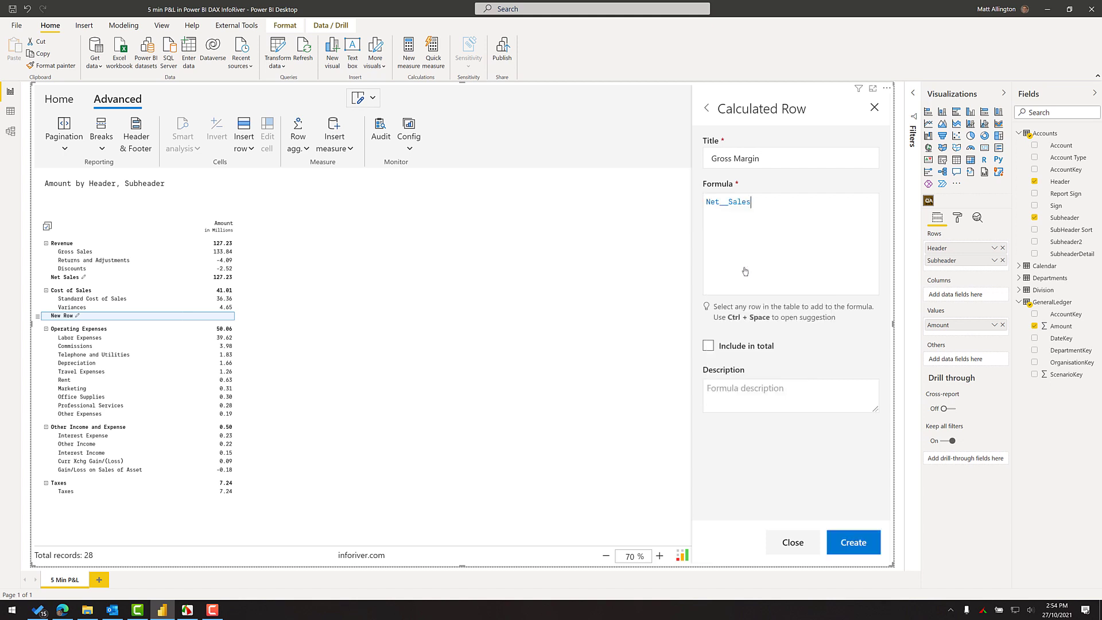
type("-")
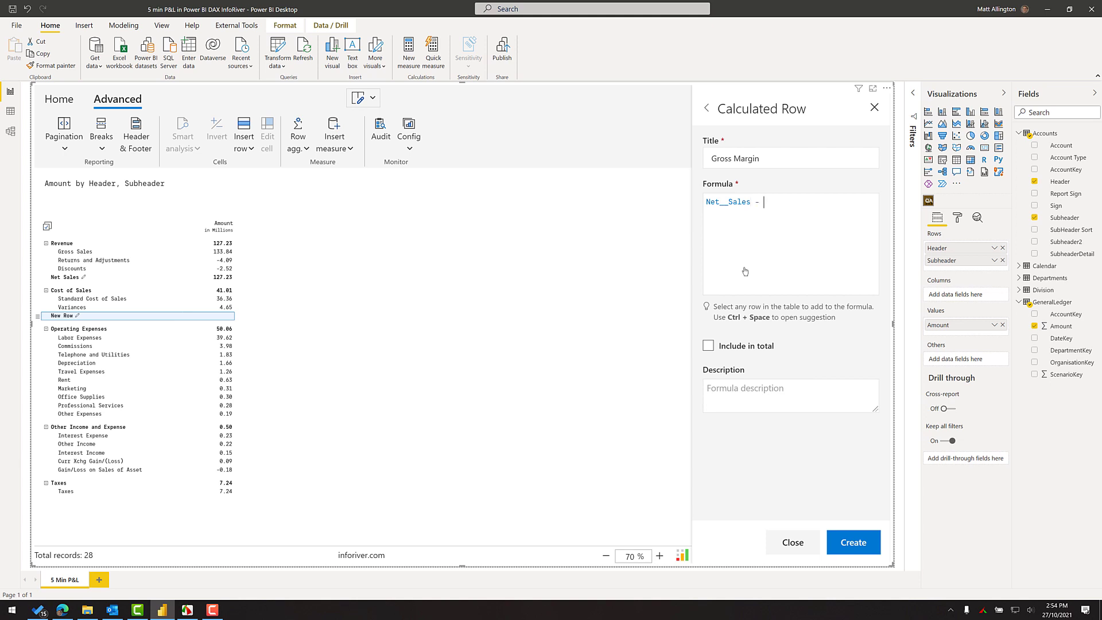
type("cos")
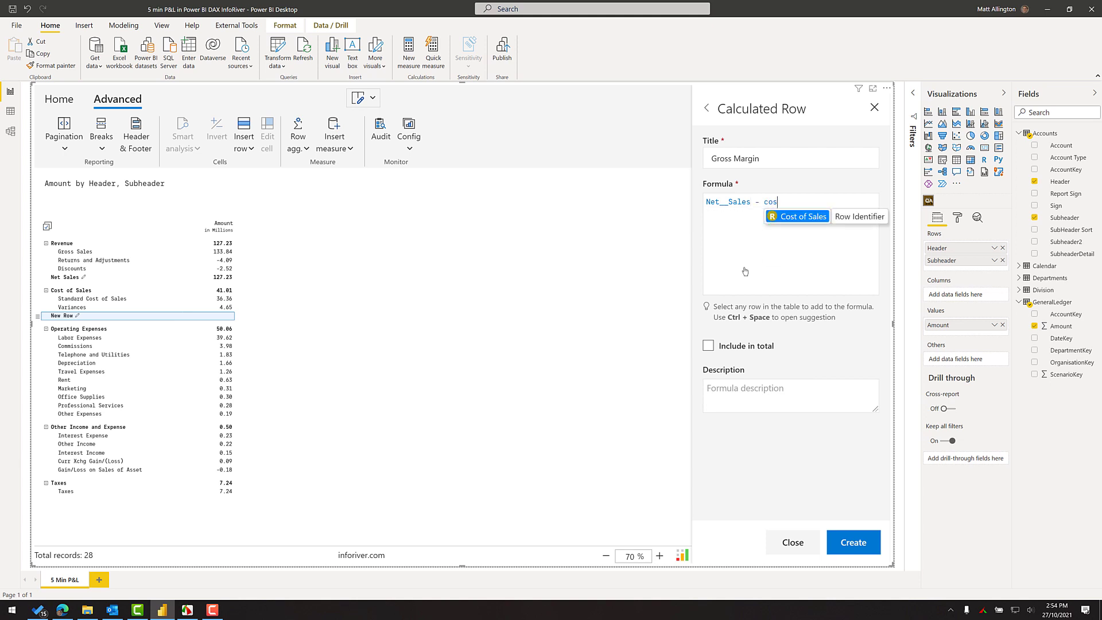
left_click(797, 216)
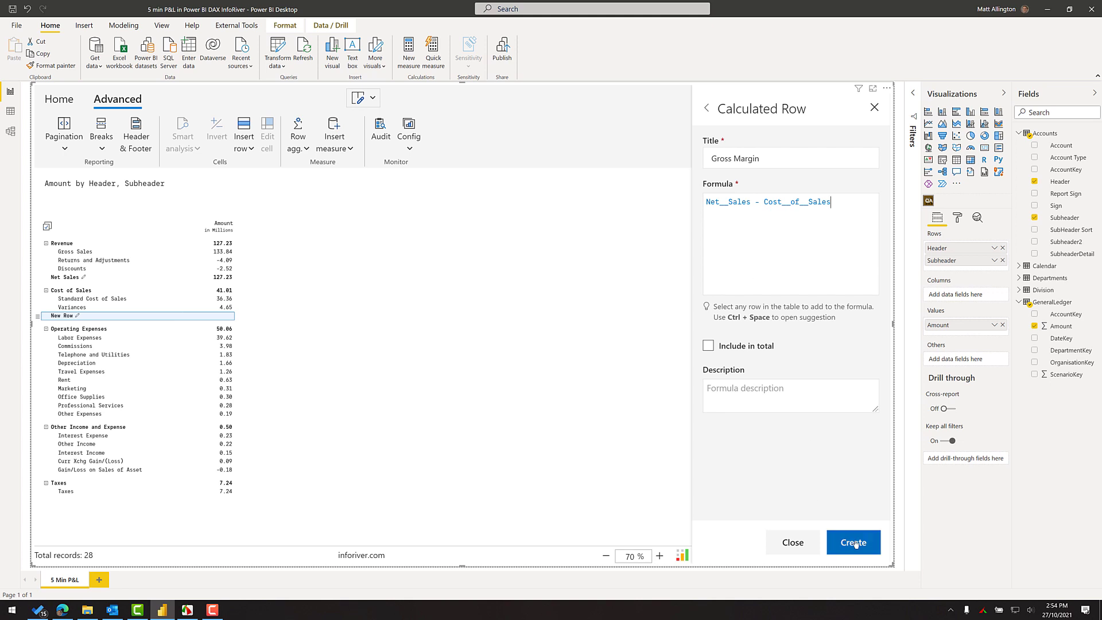
left_click(853, 541)
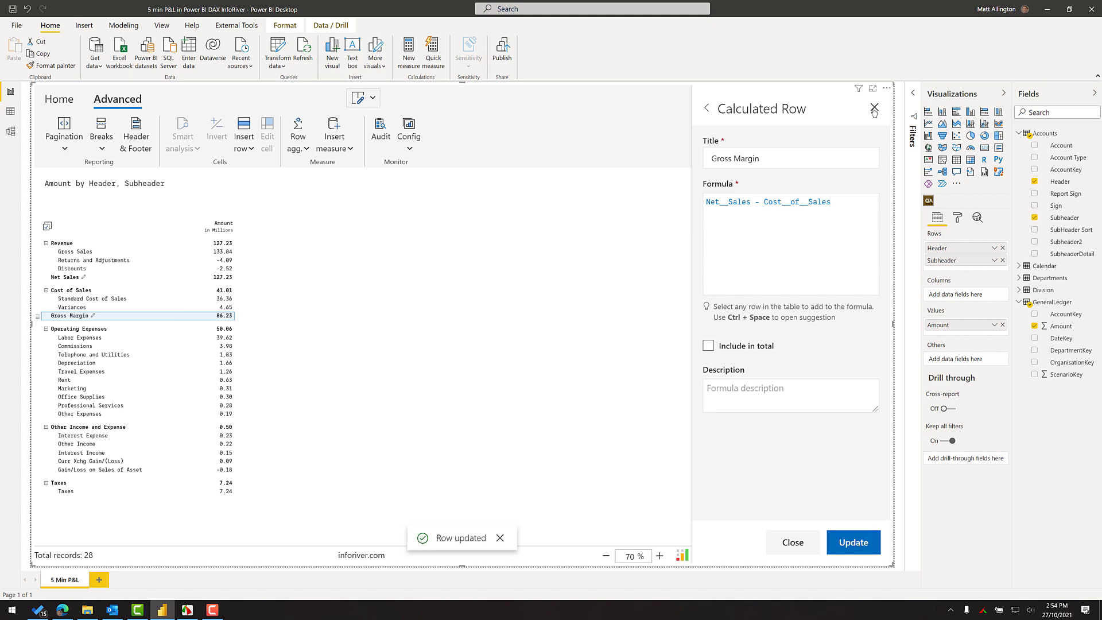
left_click(875, 107)
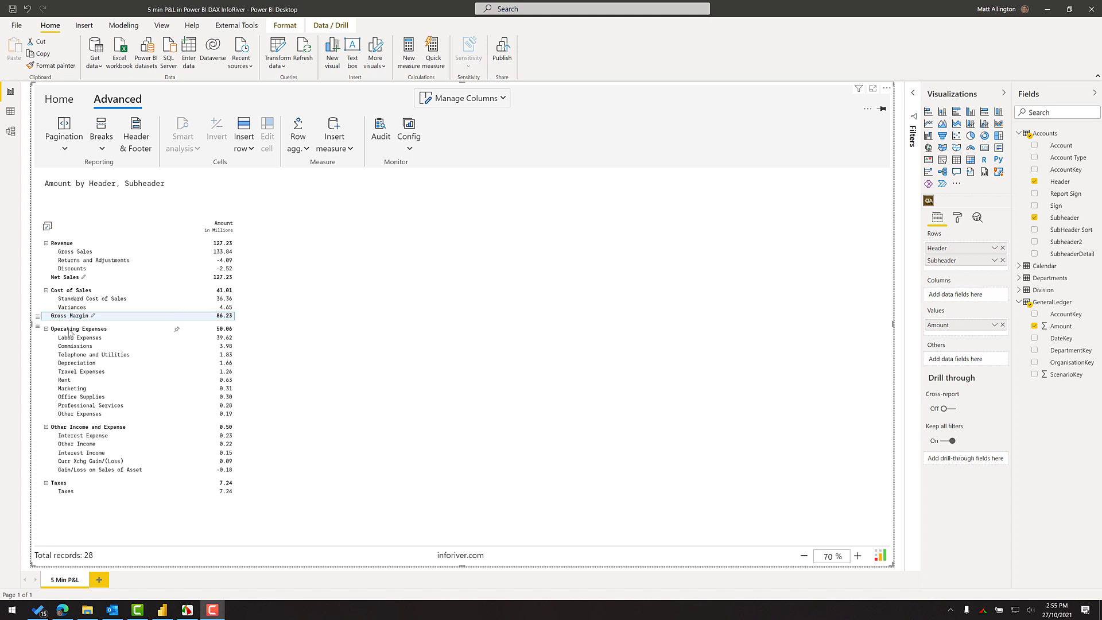
mouse_move(79, 434)
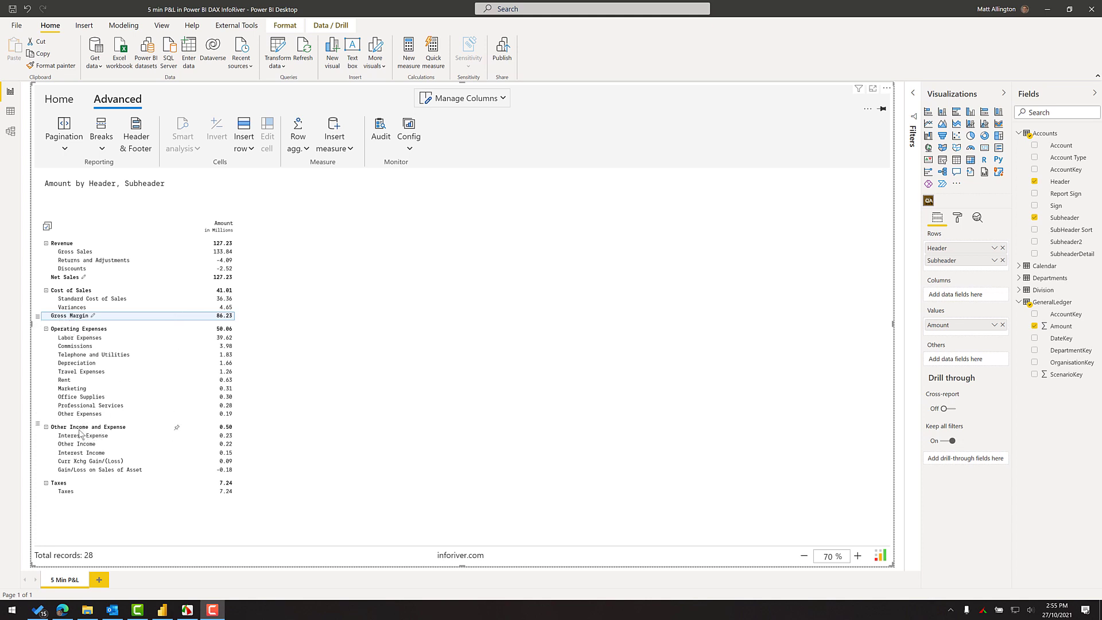
Insert a calculated row after Operating Expenses titled 'Operating Profit'.
left_click(77, 328)
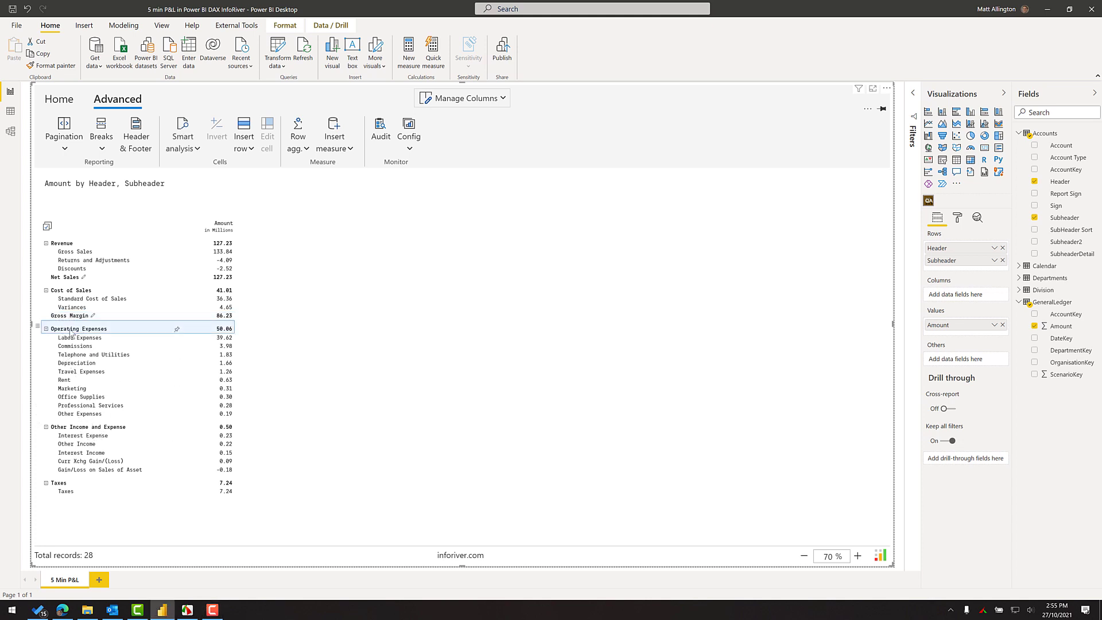
left_click(68, 314)
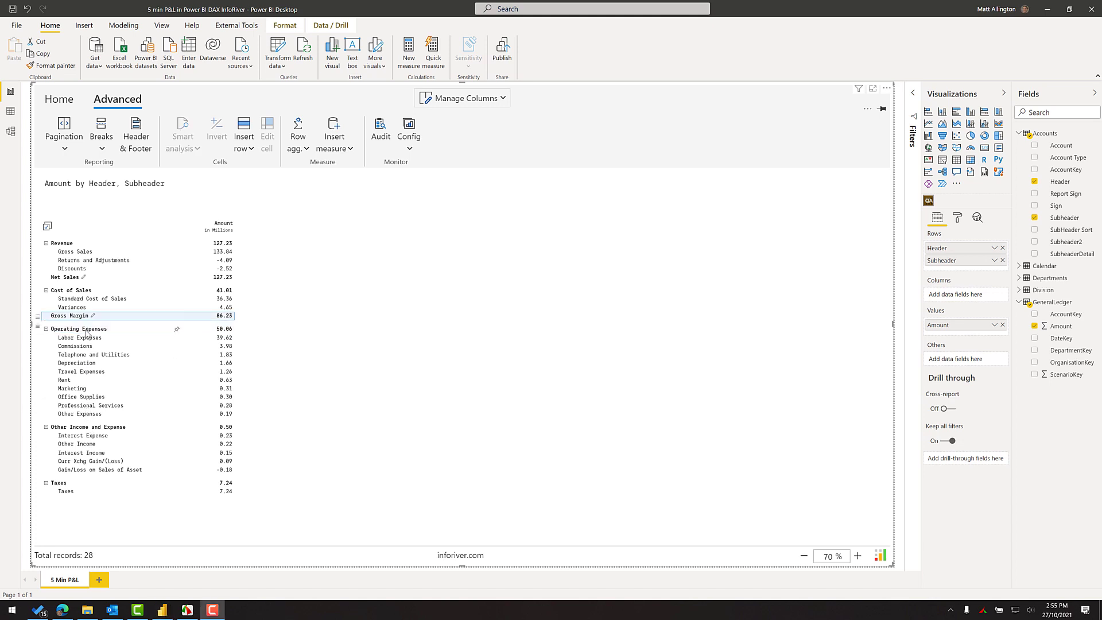
left_click(77, 328)
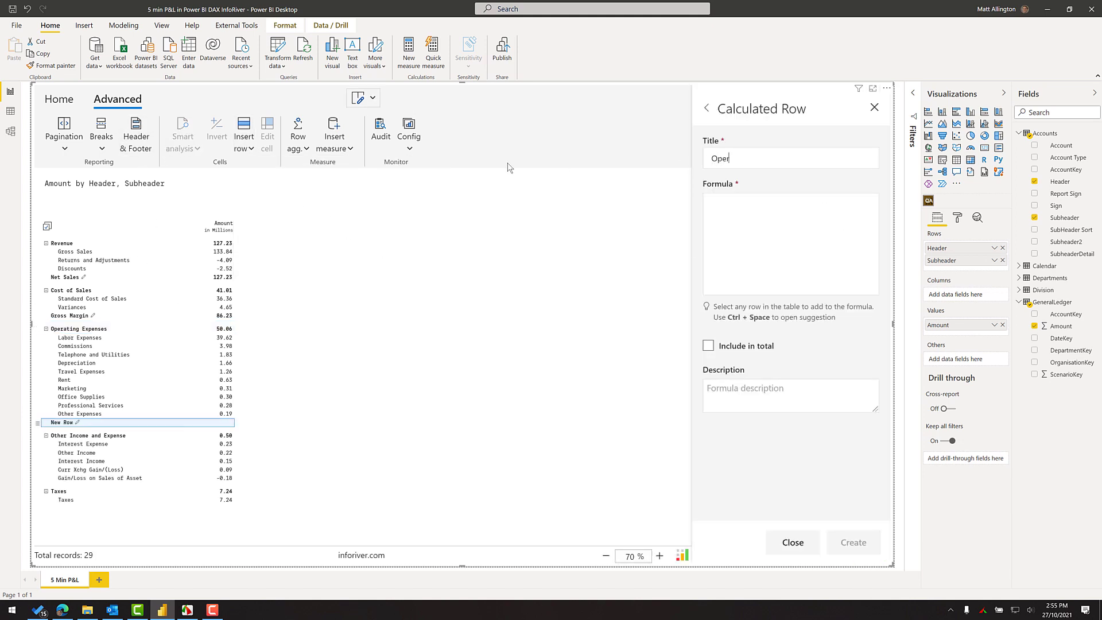
type("Operating Profit")
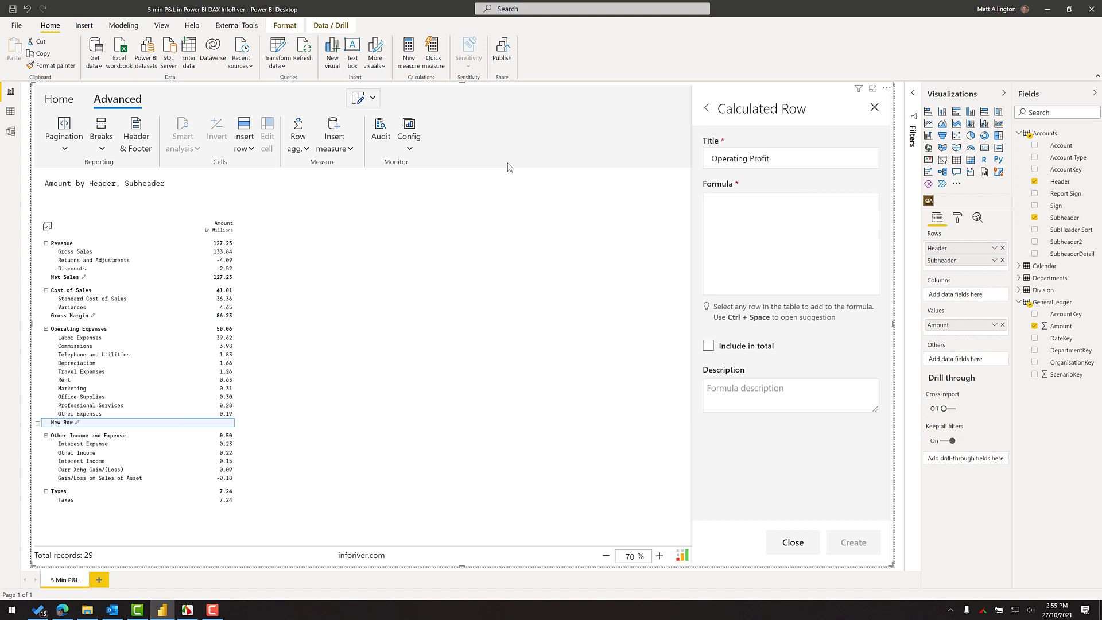
Set the Operating Profit formula to Gross_Margin - Operating_Expenses and create the row (36.17).
left_click(789, 202)
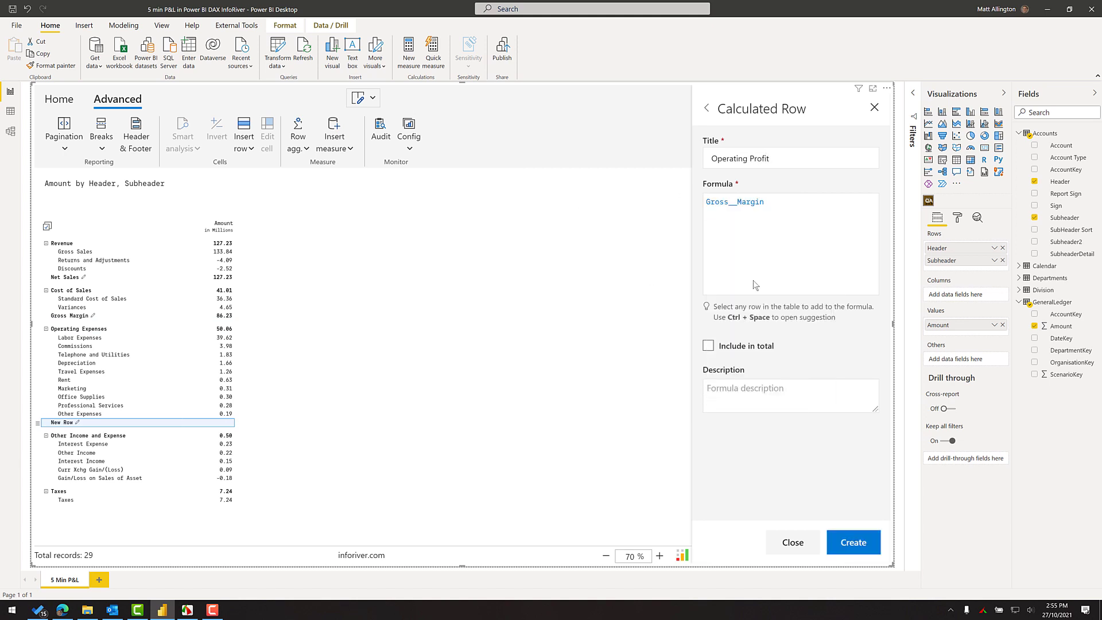
type("- operating__Expenses")
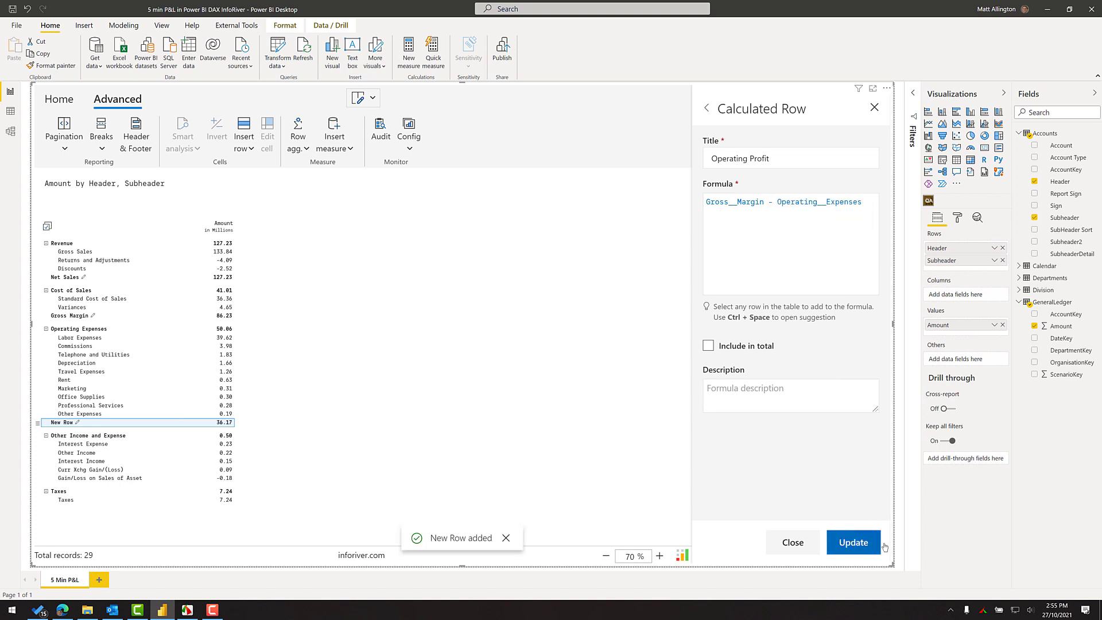
left_click(853, 542)
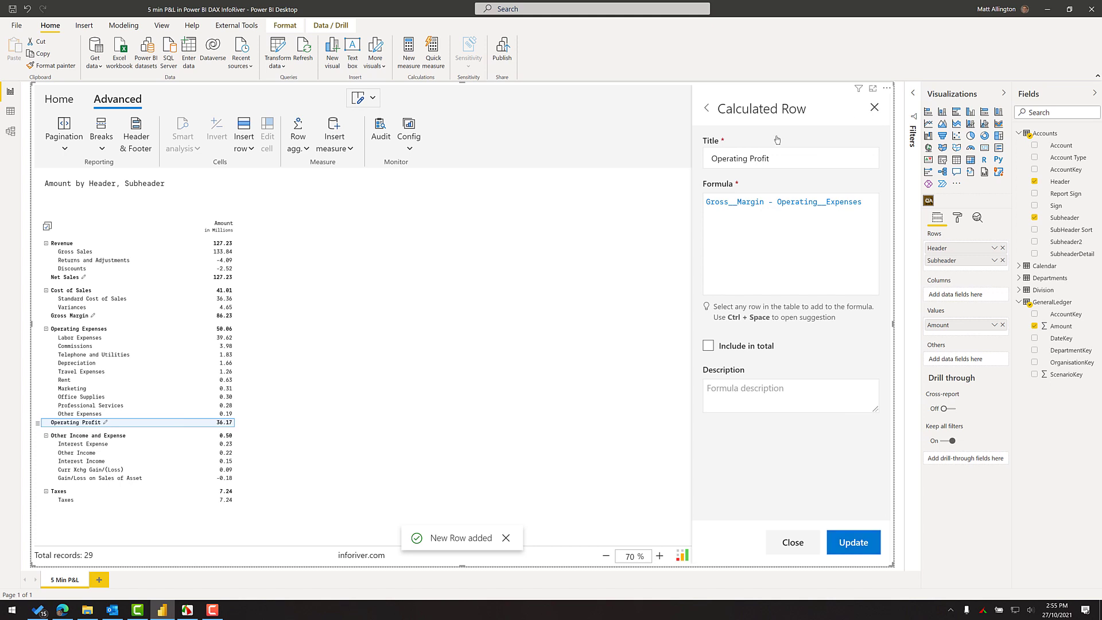
left_click(792, 541)
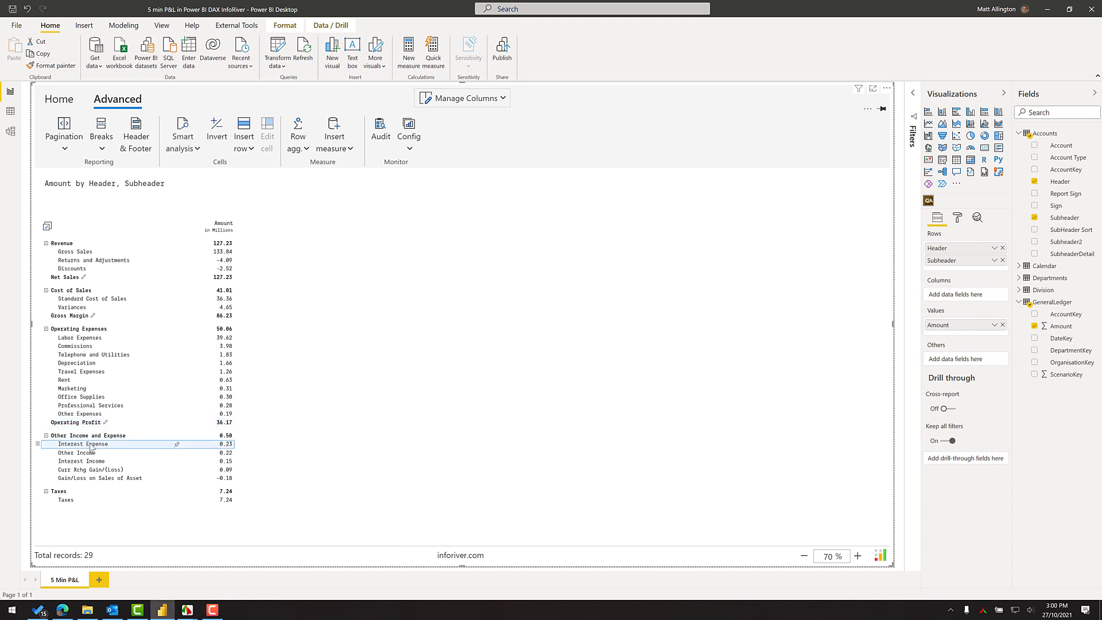
mouse_move(232, 451)
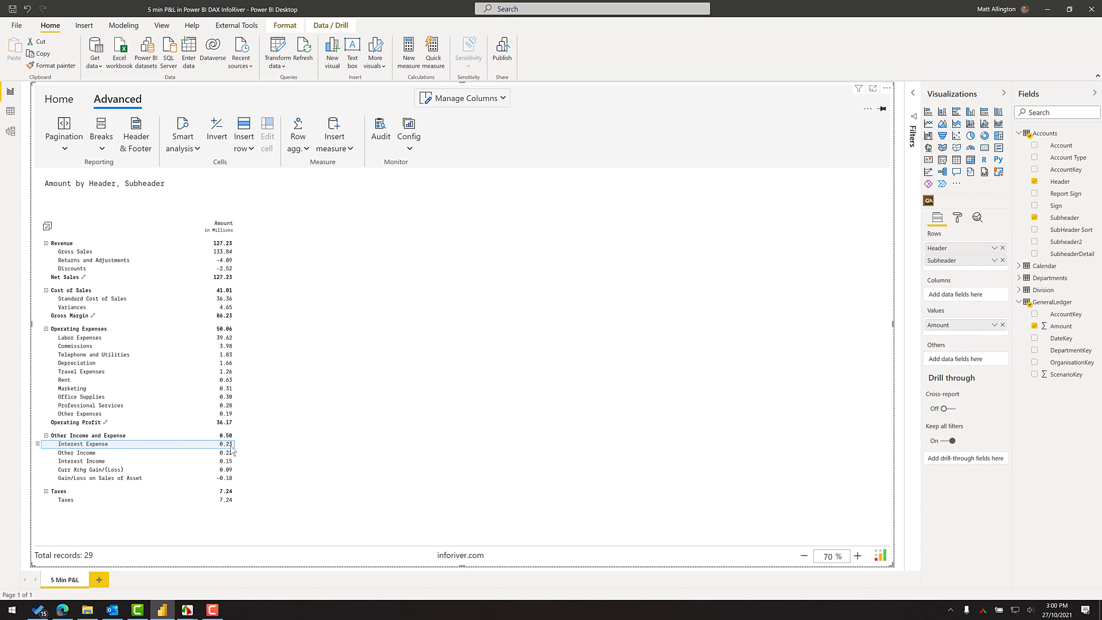
mouse_move(182, 132)
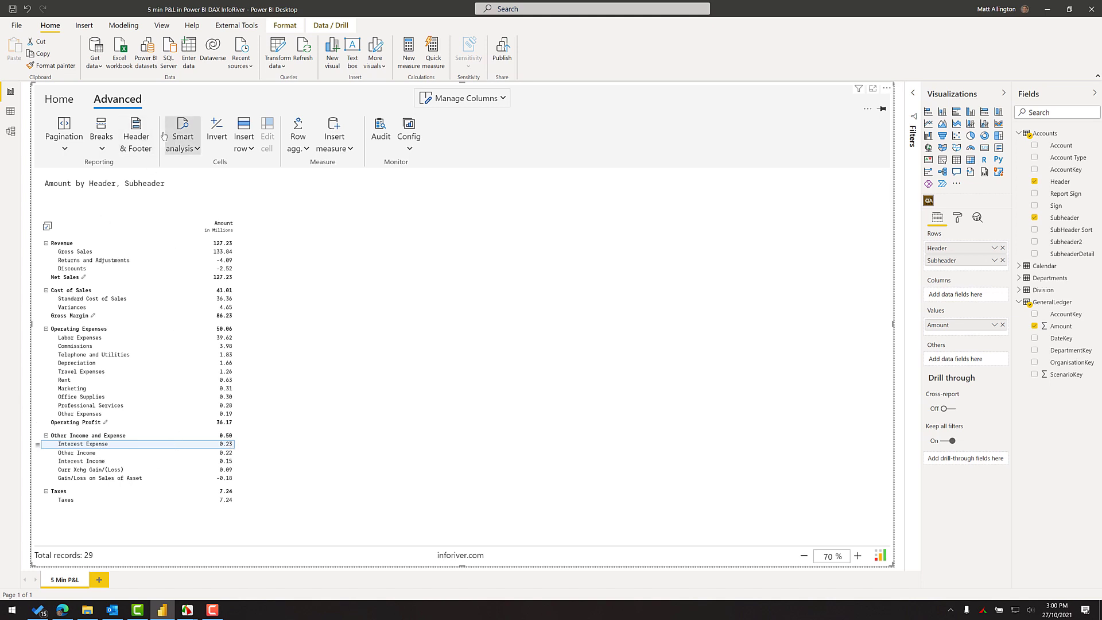
mouse_move(217, 130)
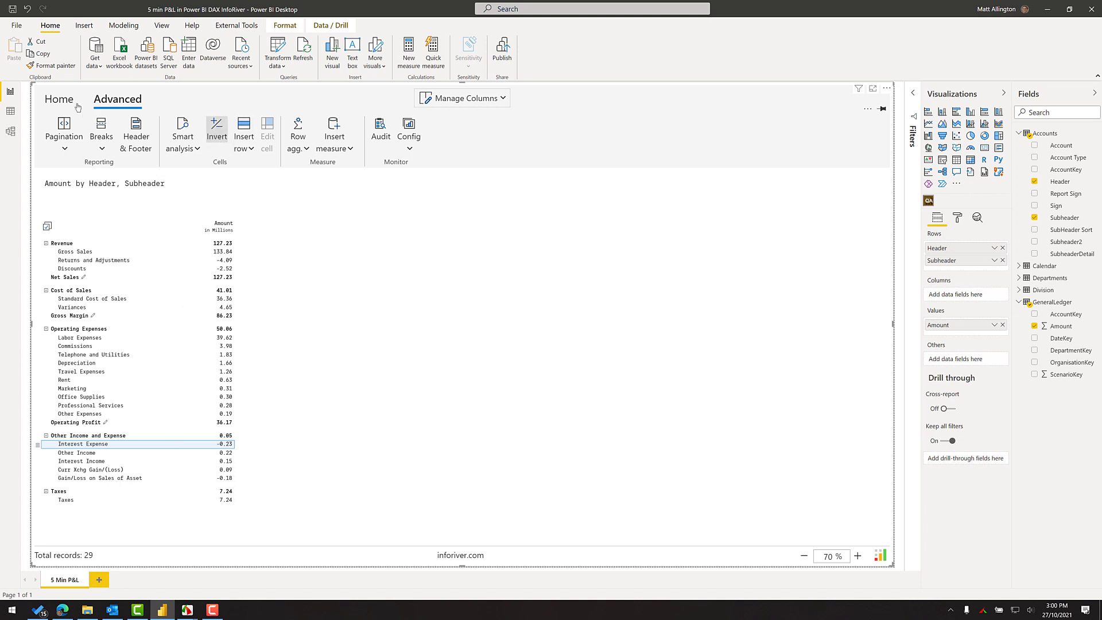
Confirm Influence total in the Numbers display settings so Interest Expense at -0.23 gives 0.05.
left_click(59, 99)
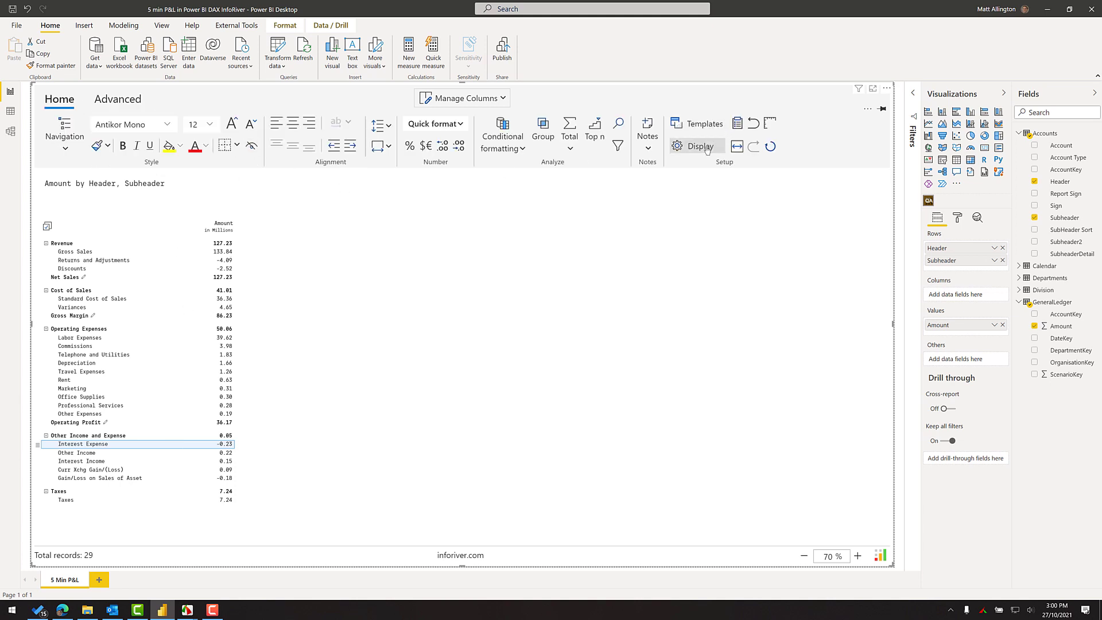
left_click(700, 146)
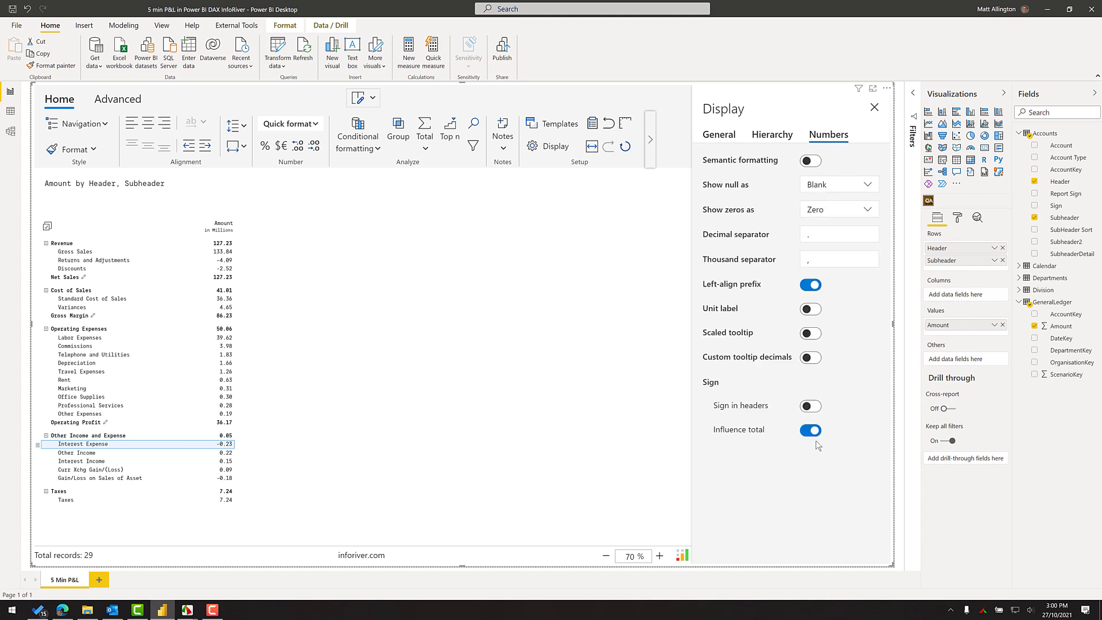
mouse_move(810, 429)
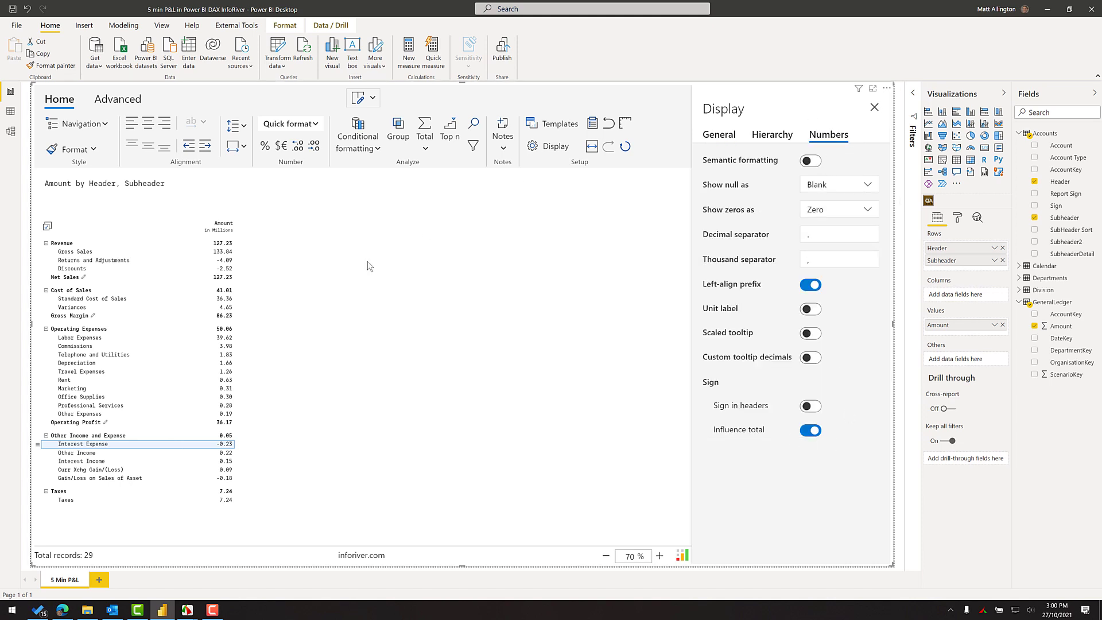
left_click(874, 107)
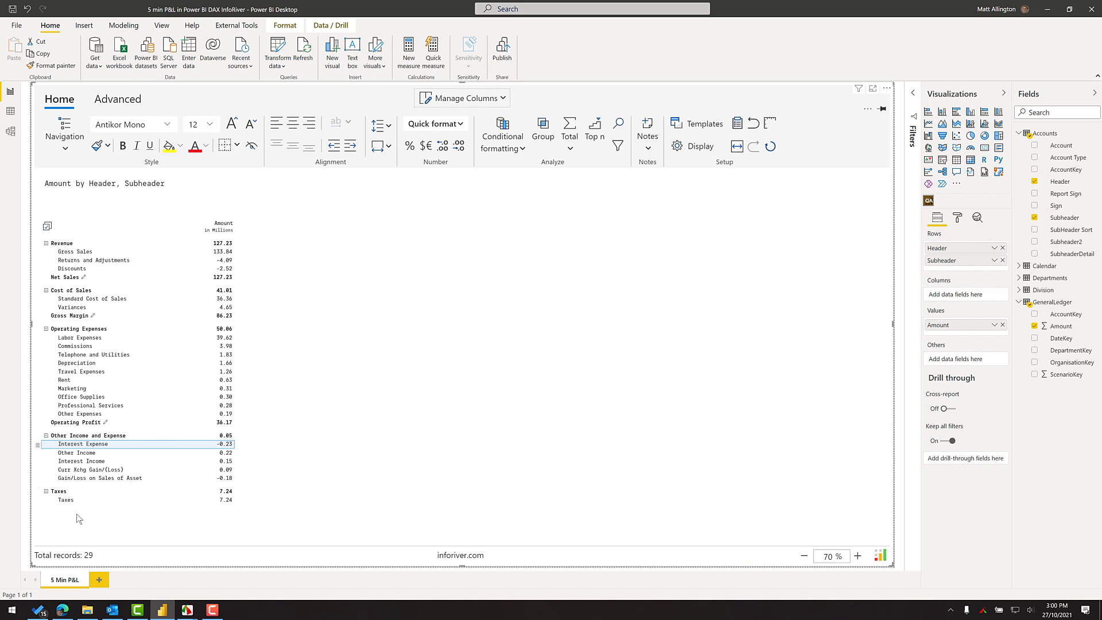
mouse_move(70, 502)
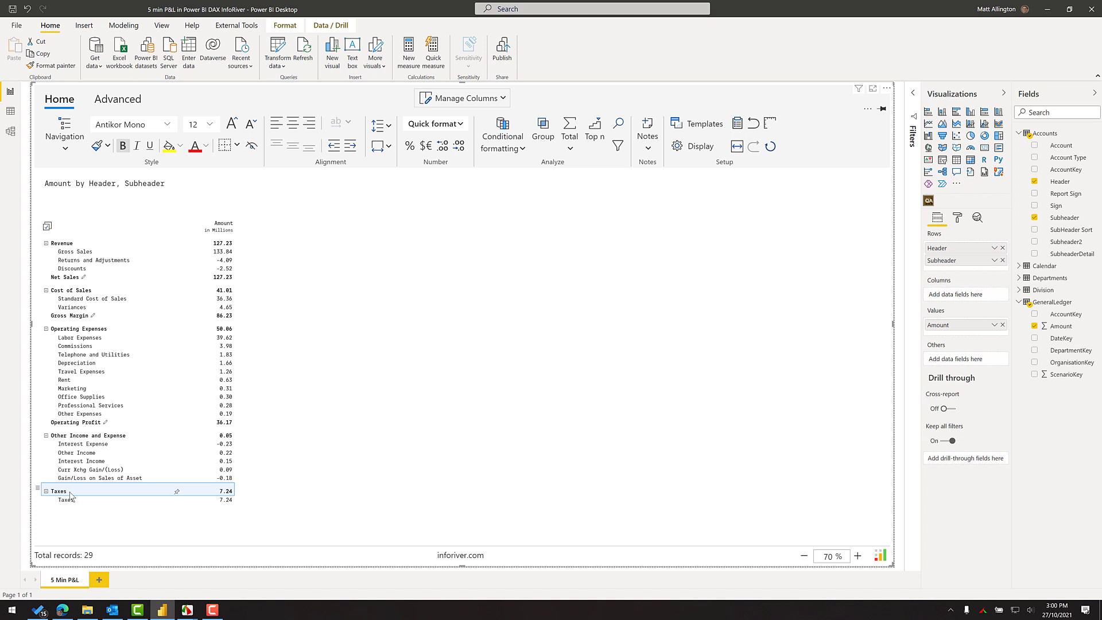
Insert a Net Income row after Taxes with formula Operating Profit + Other Income and Expense - Taxes.
left_click(117, 98)
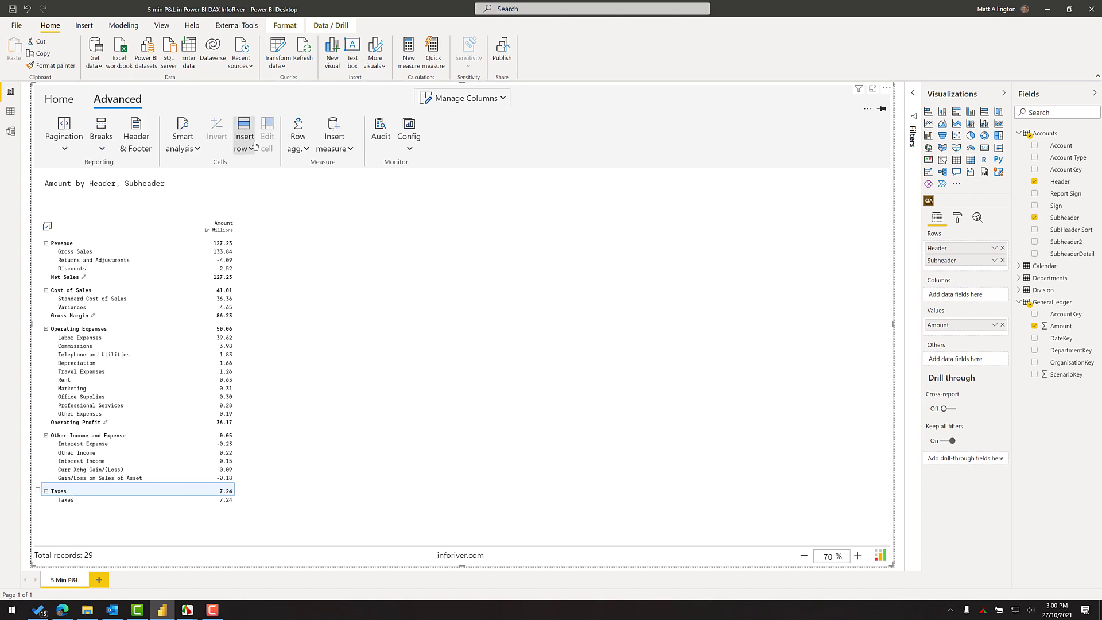
left_click(244, 130)
type("Net Income")
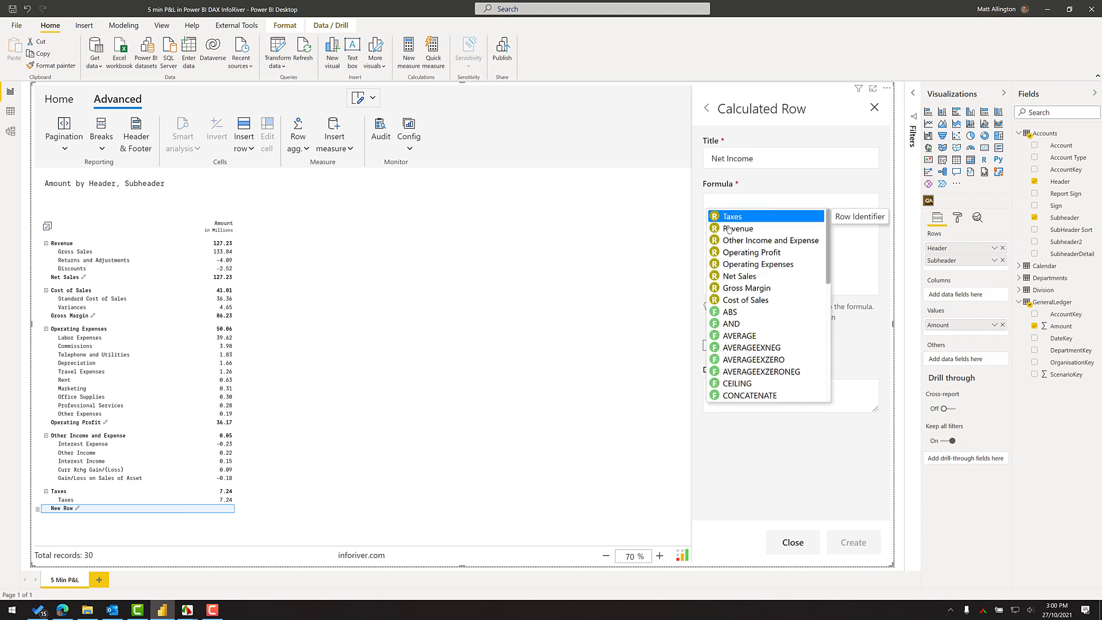
left_click(791, 202)
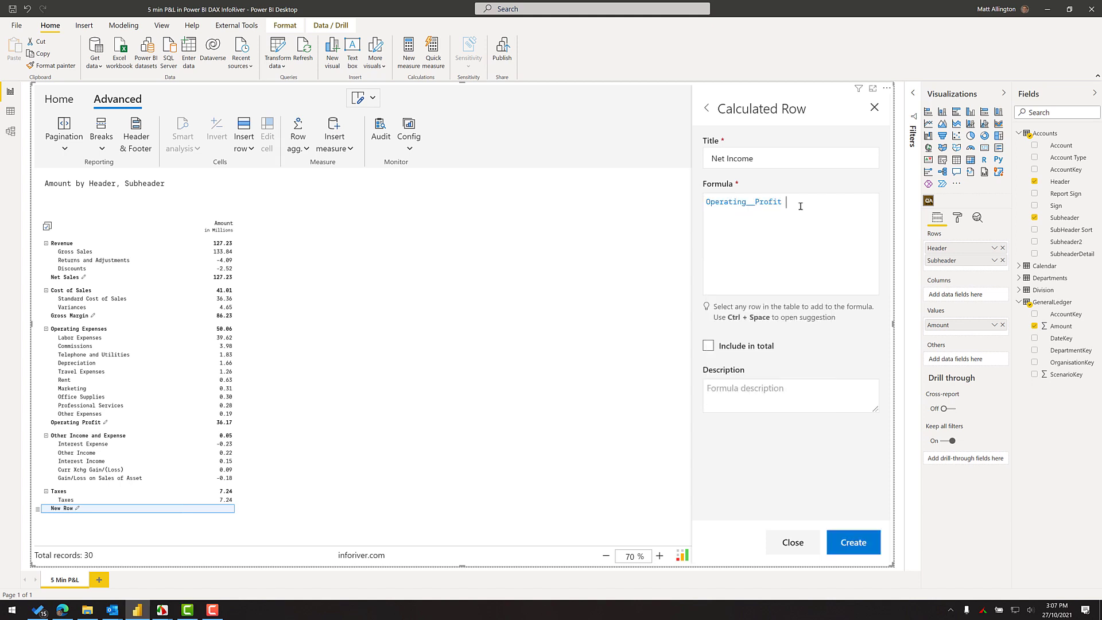
type("+ o")
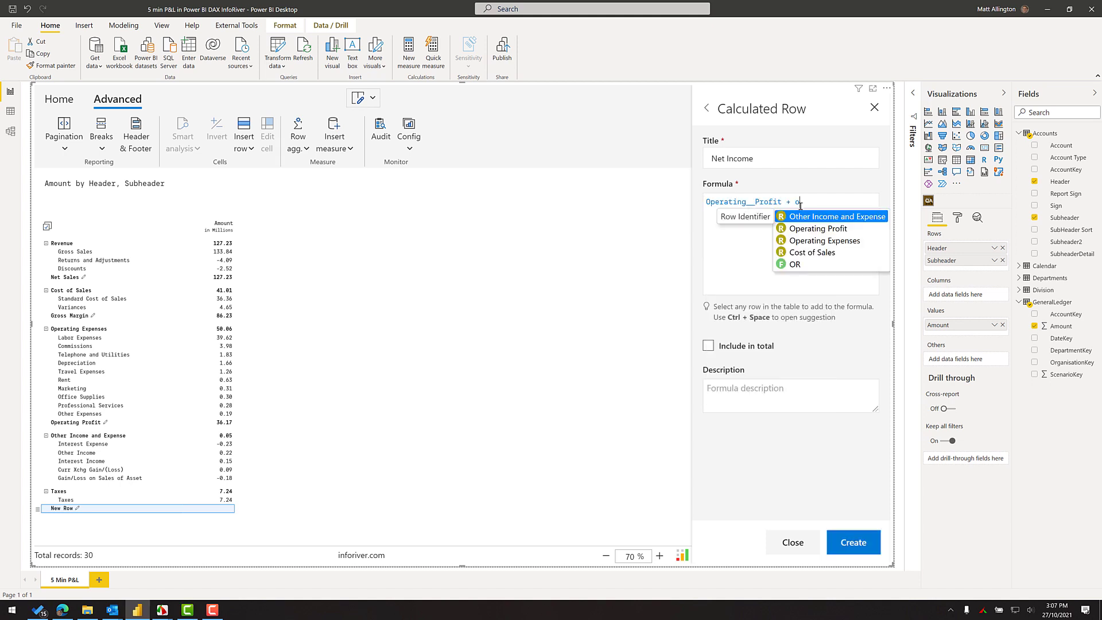
left_click(836, 216)
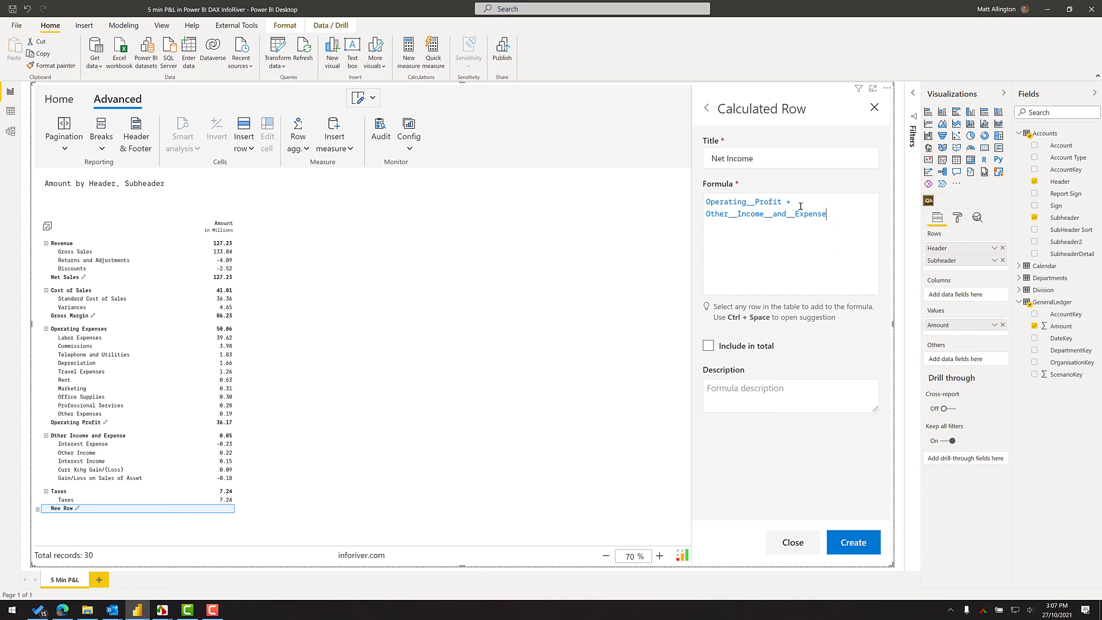
type("- ta")
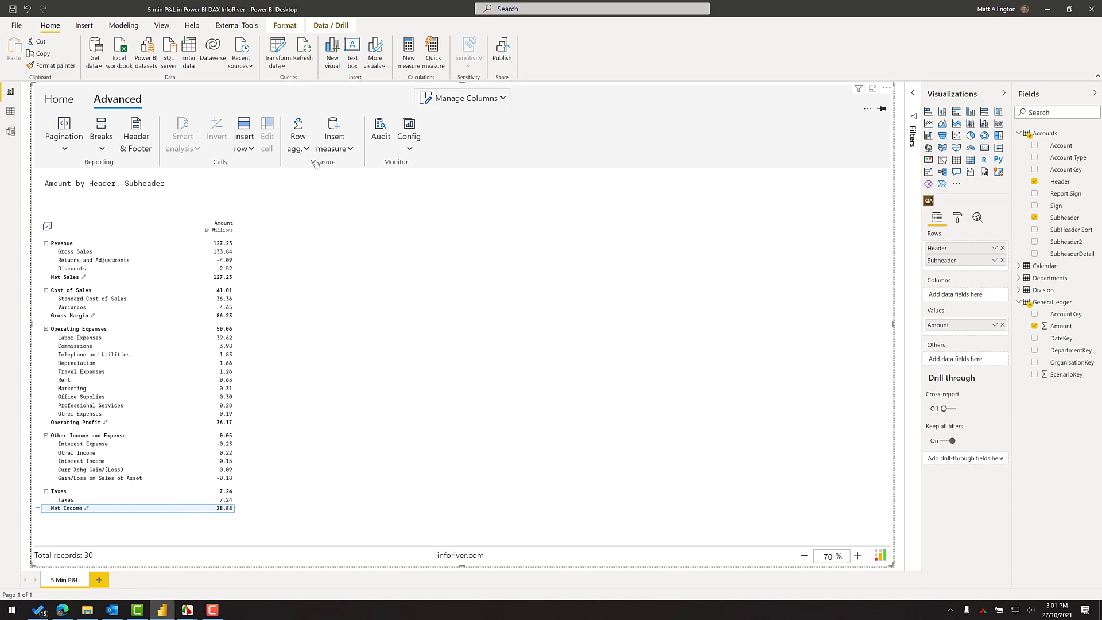
Edit the header text to 'Profit and Loss' with 'Adventure Works' beneath it.
left_click(135, 133)
type("Adventure Works")
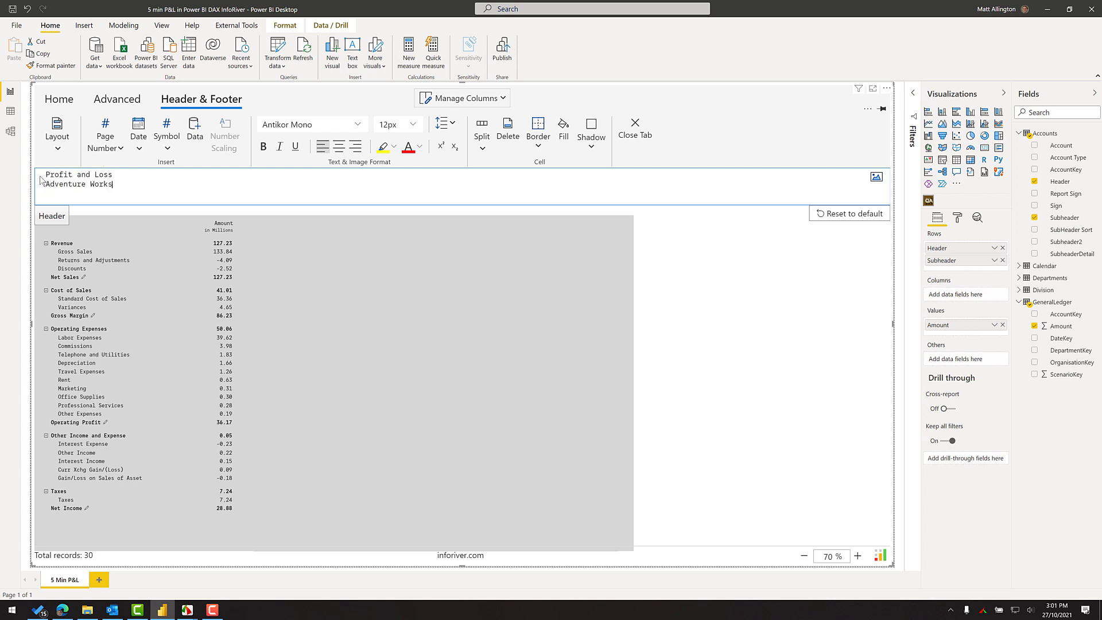
left_click(118, 99)
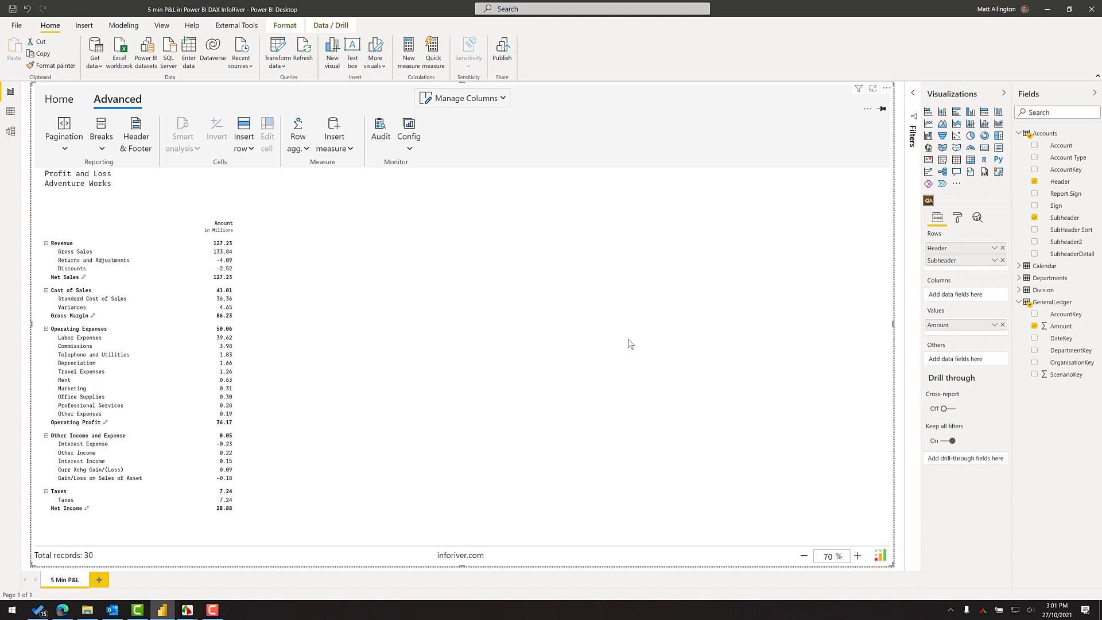